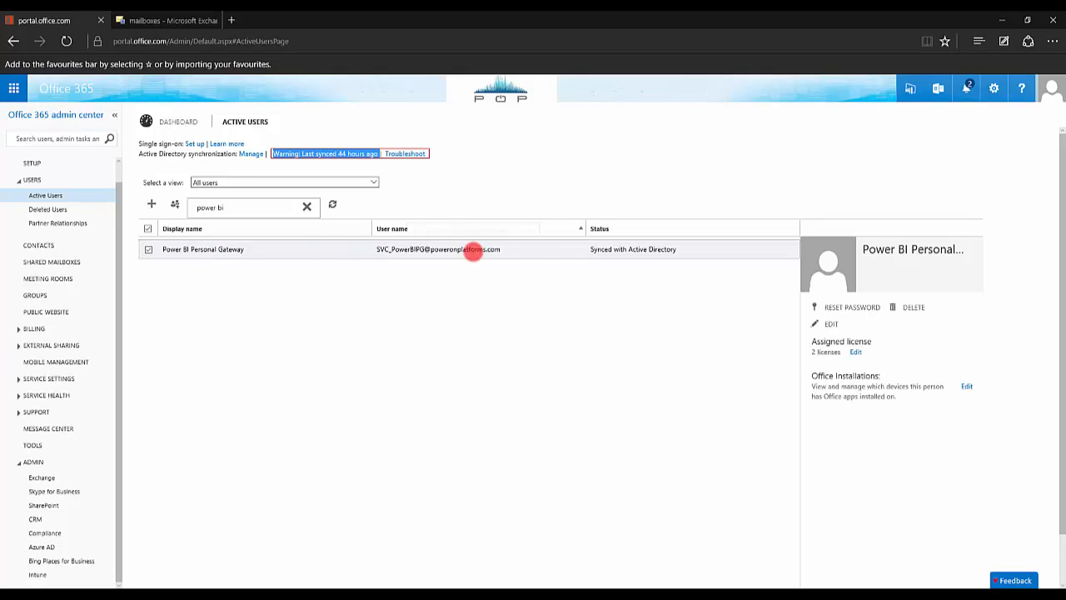
mouse_move(670, 243)
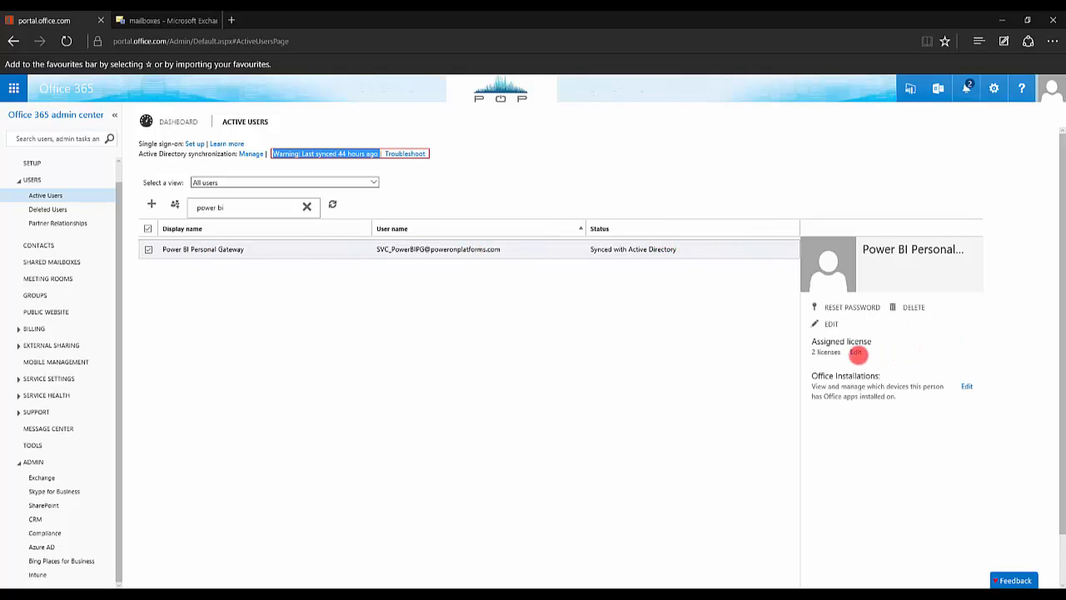
Step: Review the licenses assigned to the gateway account and close the assignment without saving
click(862, 353)
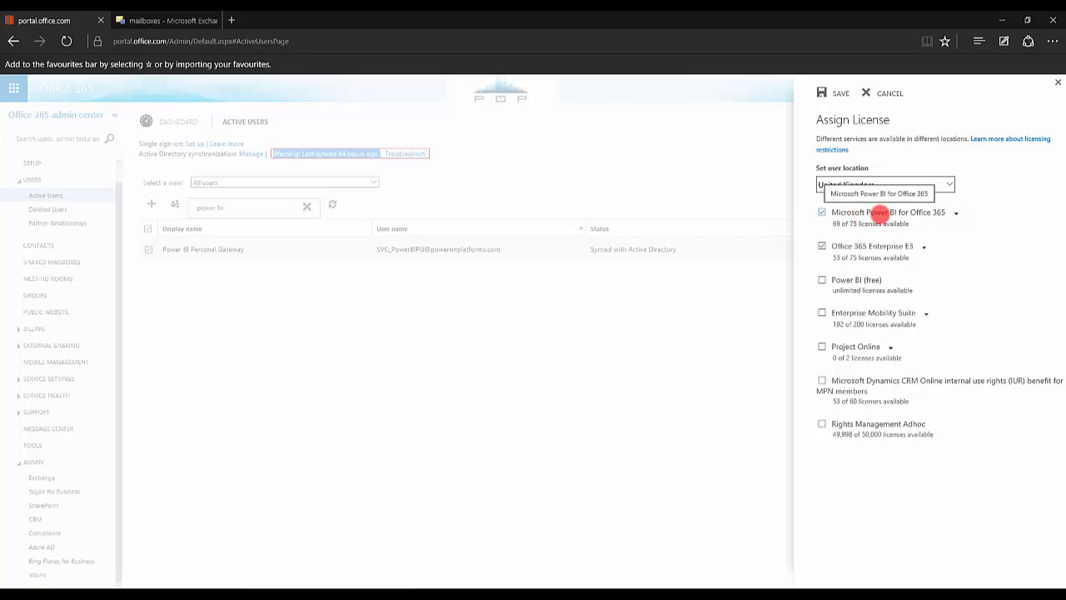
click(931, 246)
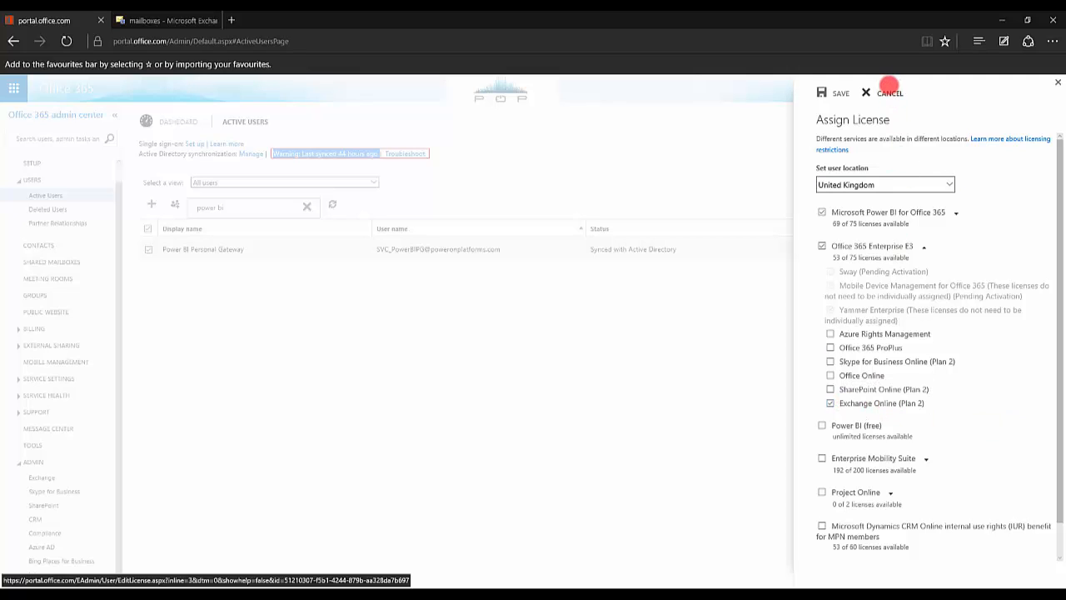
click(870, 93)
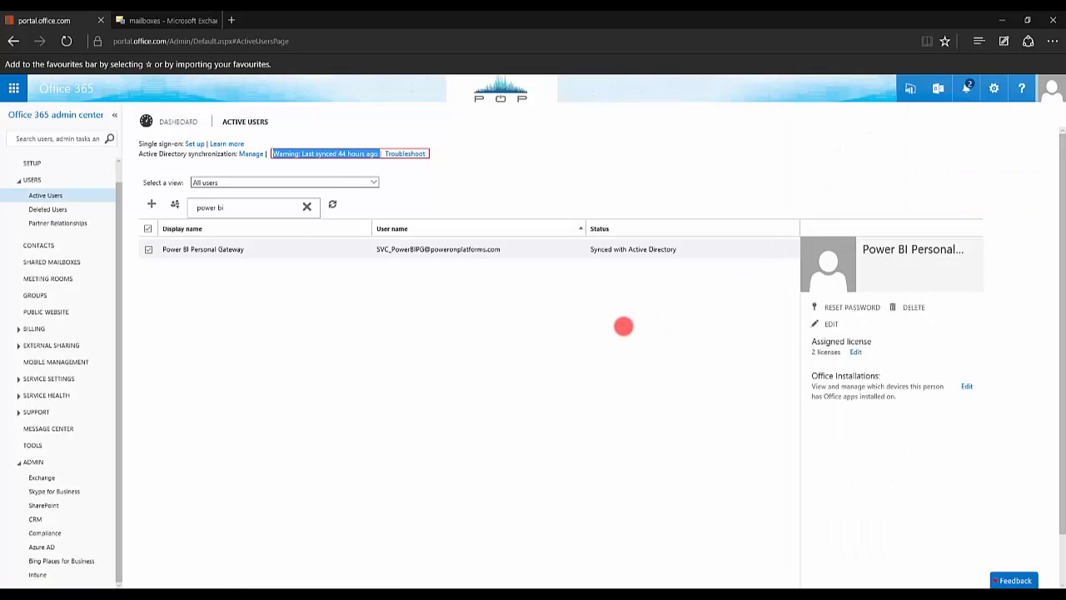
Step: Check the Power BI Personal Gateway mailbox's delivery options confirm email forwarding, then cancel out
click(167, 20)
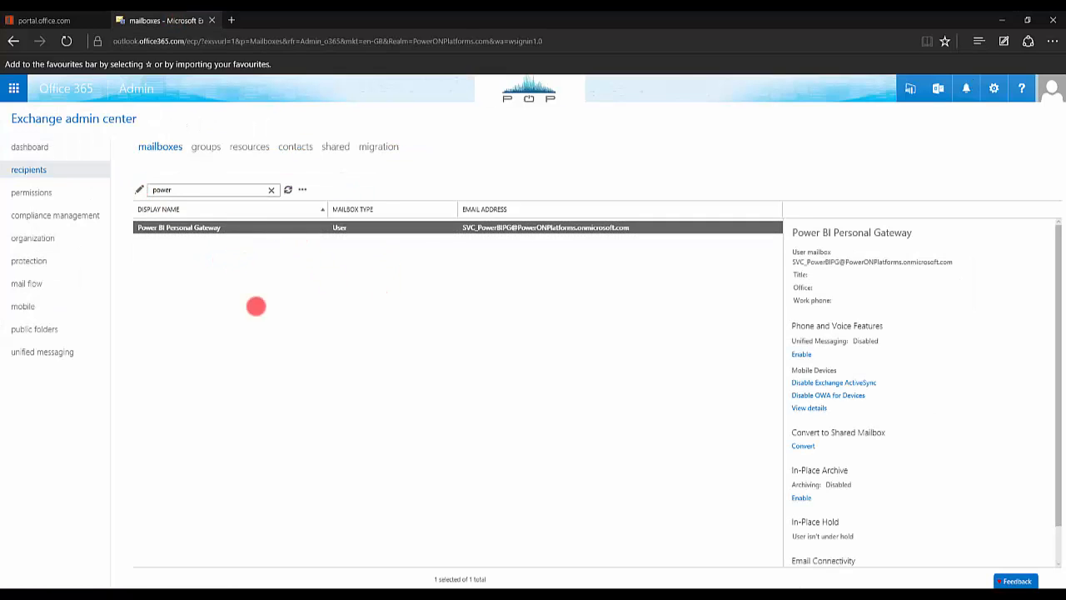
double_click(177, 227)
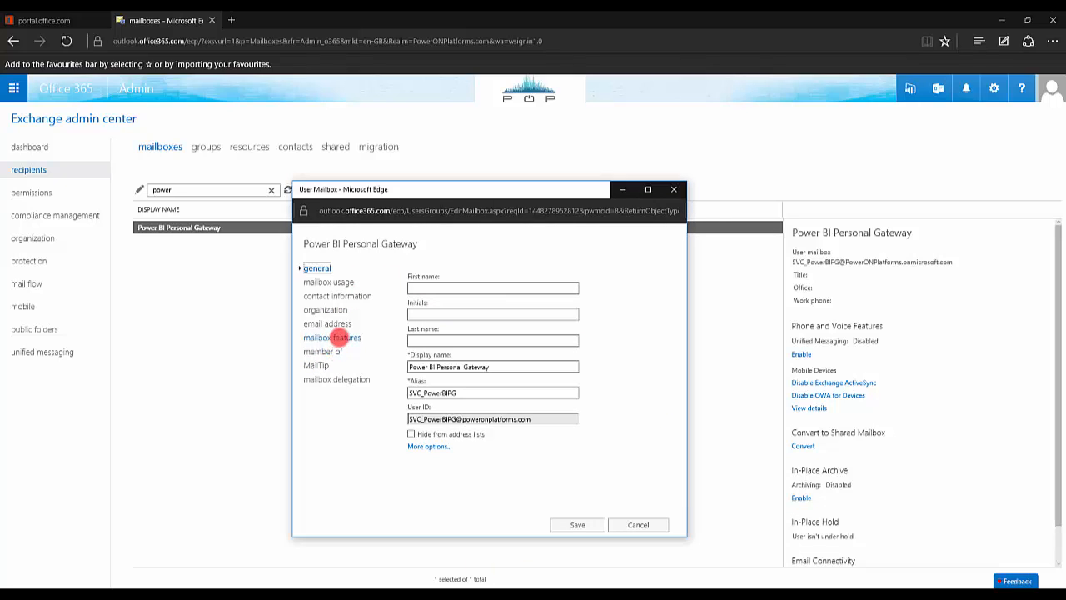
click(334, 337)
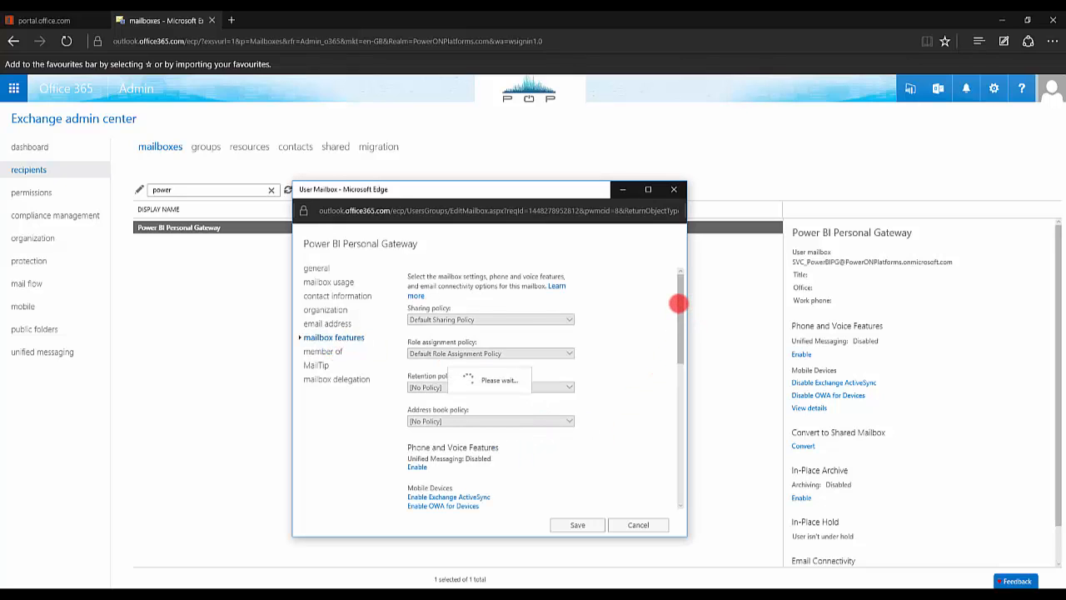
scroll(down, 3)
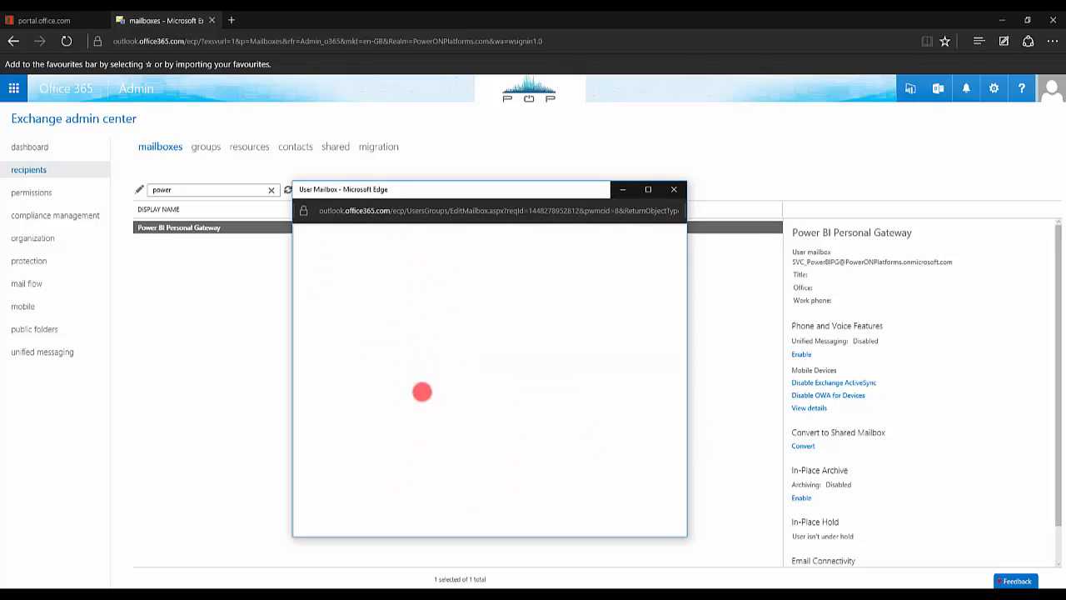
click(304, 303)
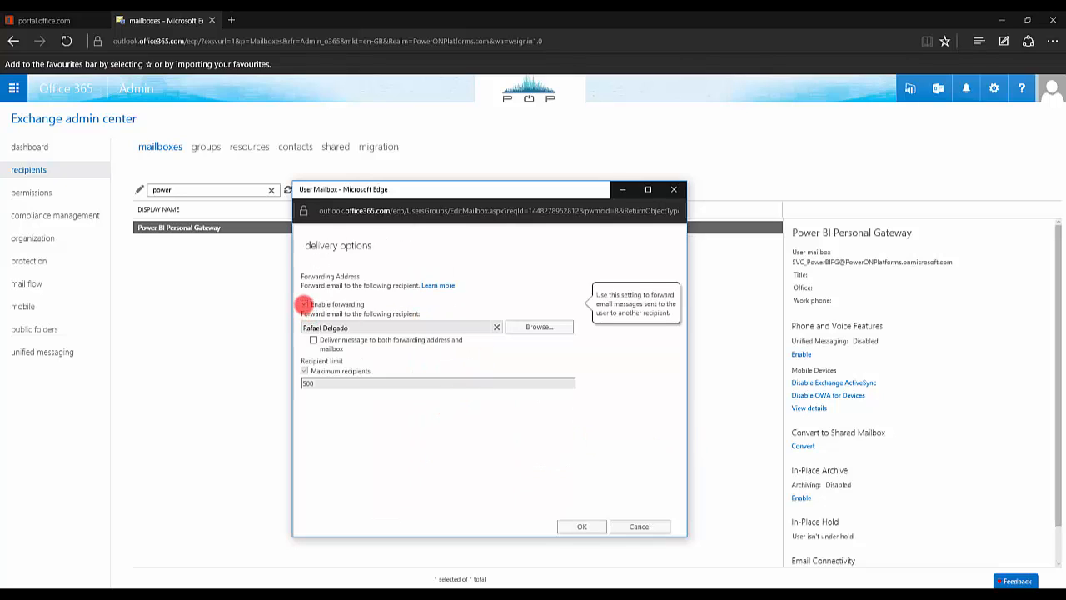
click(304, 303)
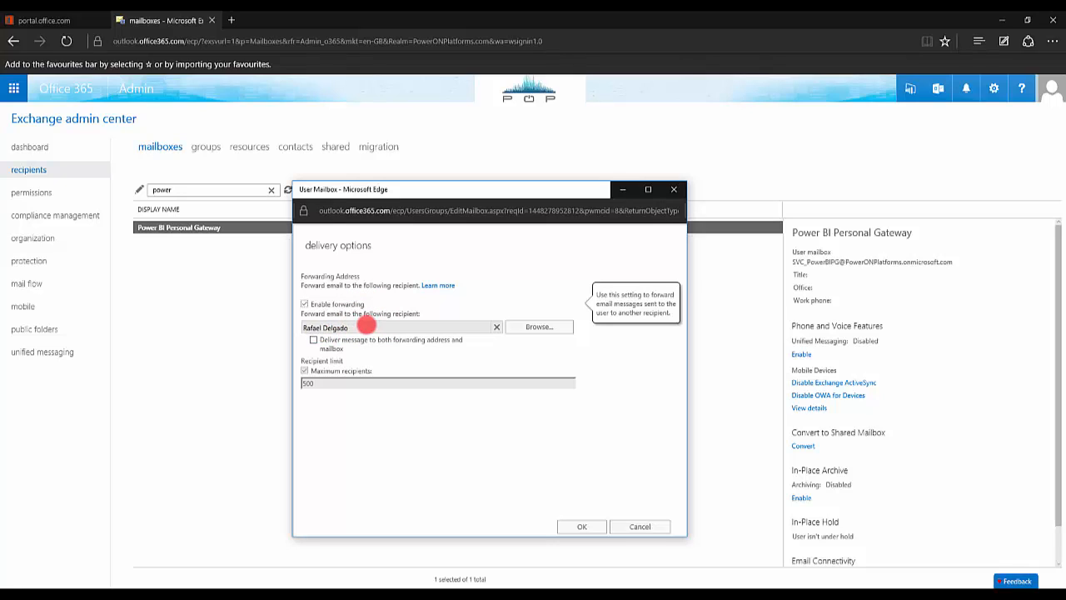
mouse_move(363, 333)
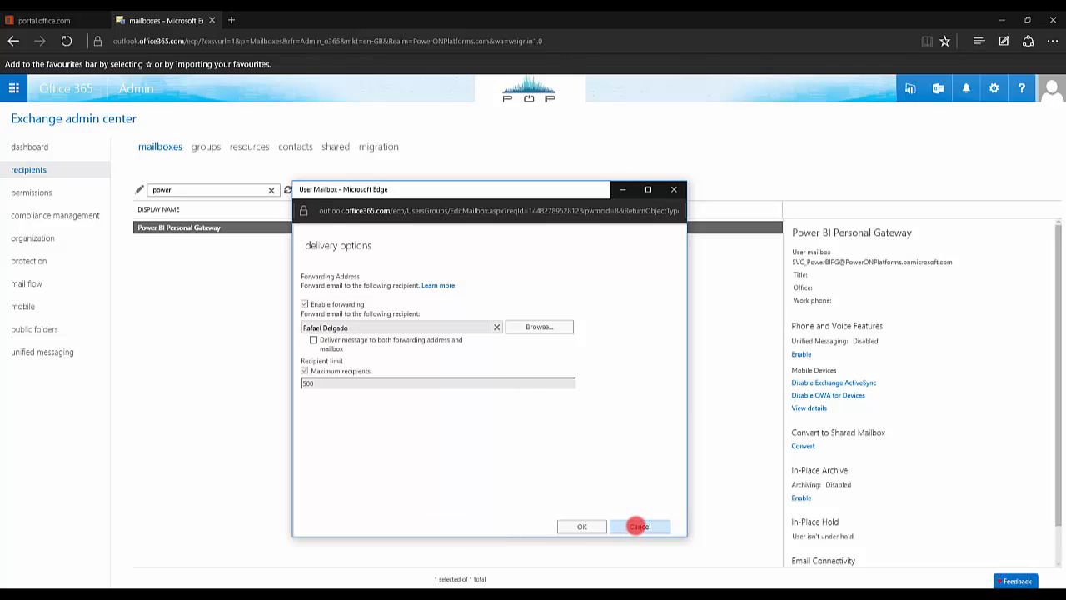
click(644, 526)
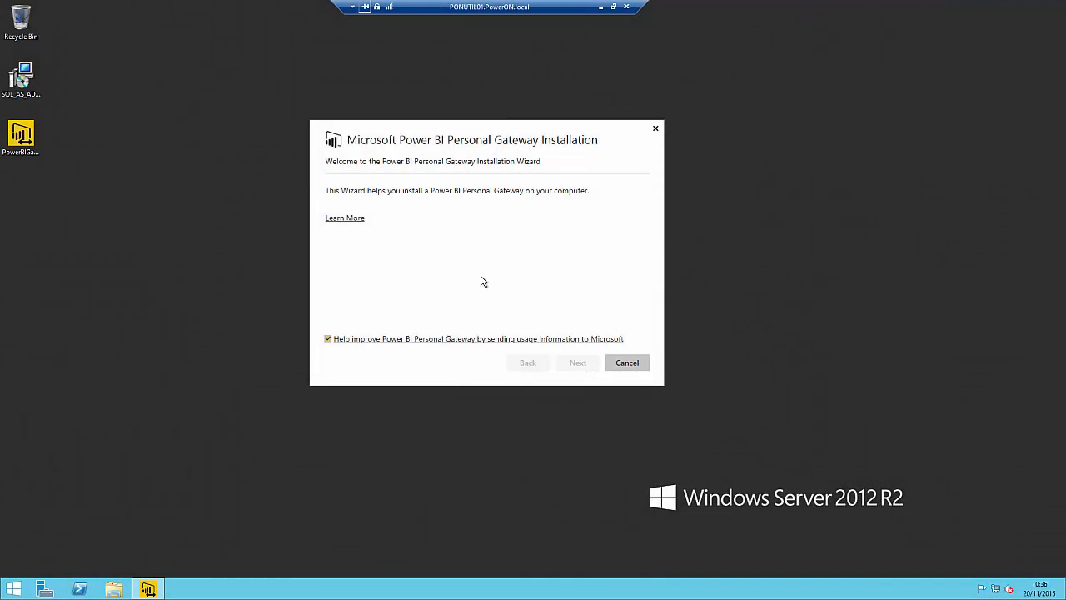
Step: Accept the license terms and create a new 'Power BI Personal Gateway' install folder under Program Files
click(577, 363)
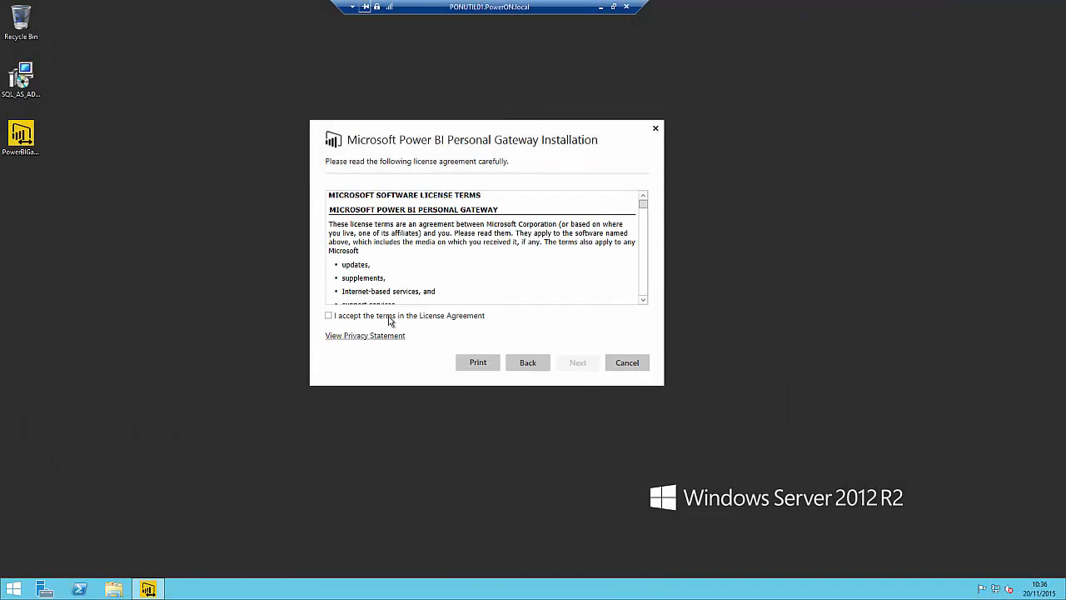
click(577, 364)
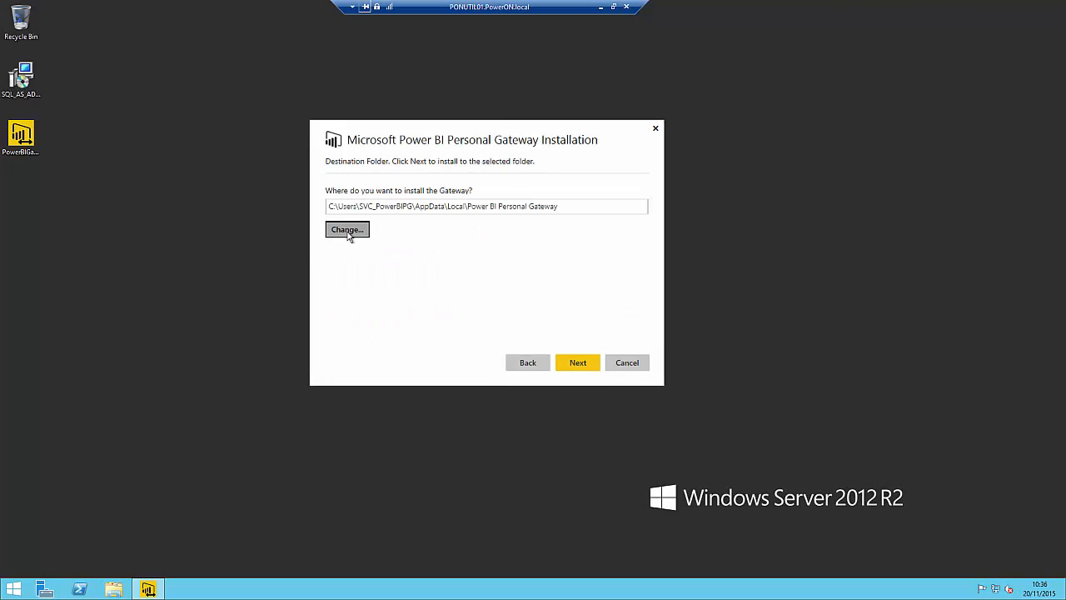
click(347, 230)
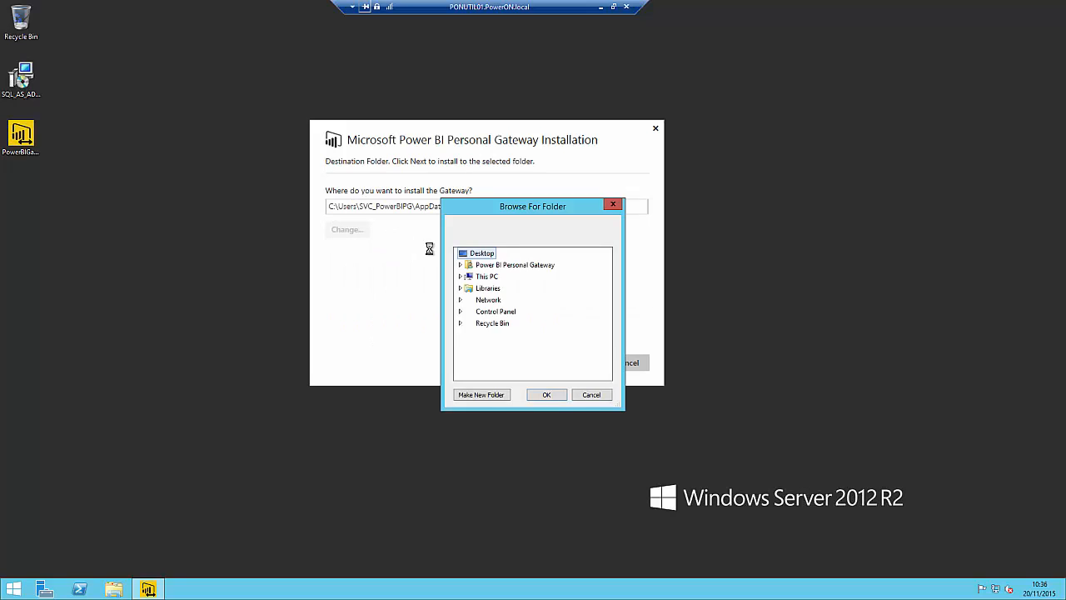
mouse_move(486, 276)
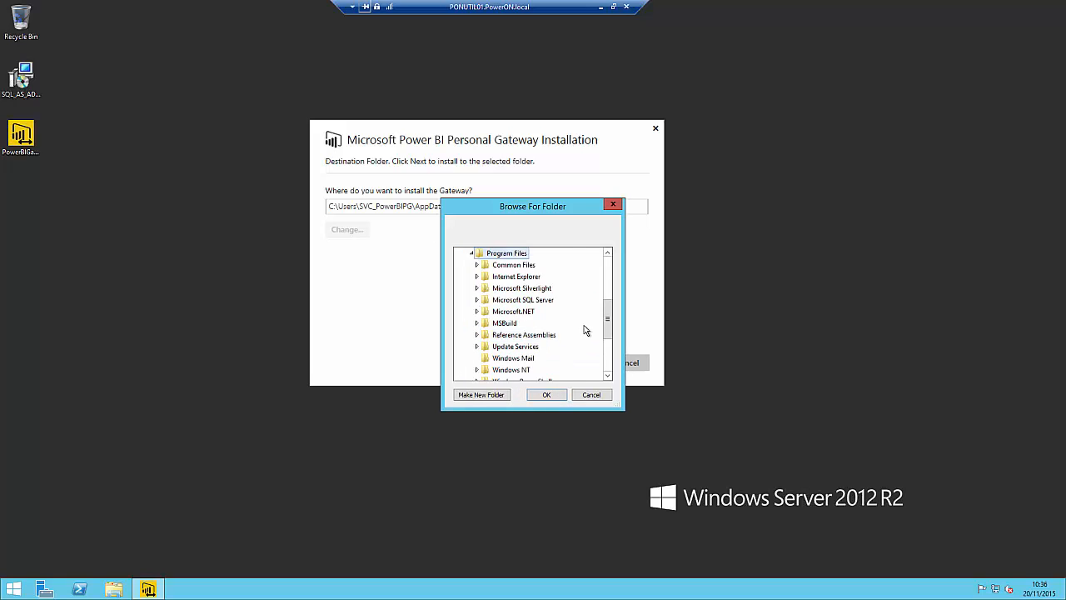
click(481, 395)
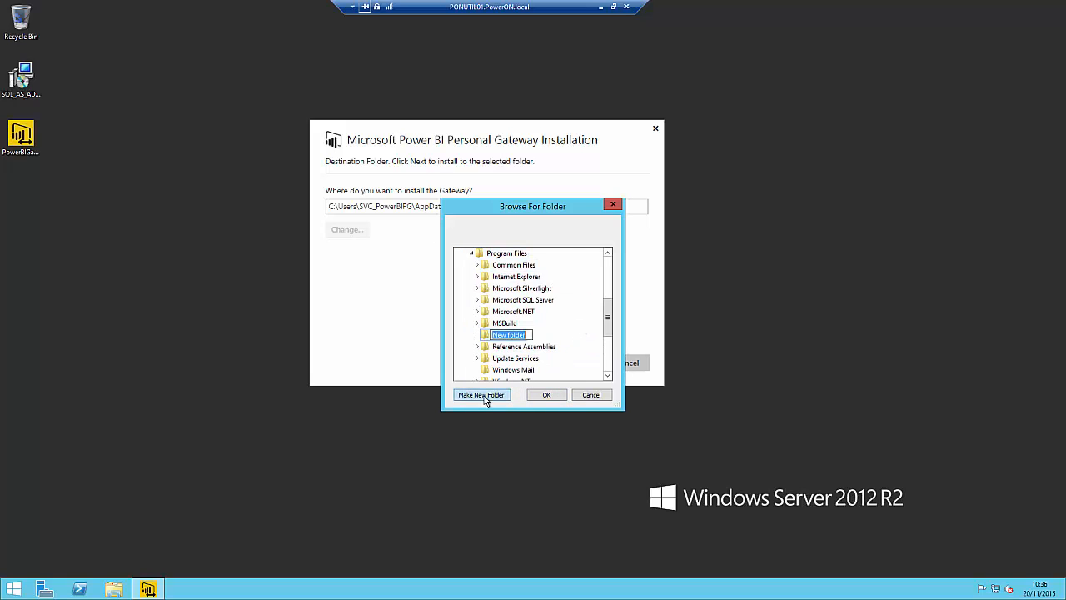
text(Power BI Personal)
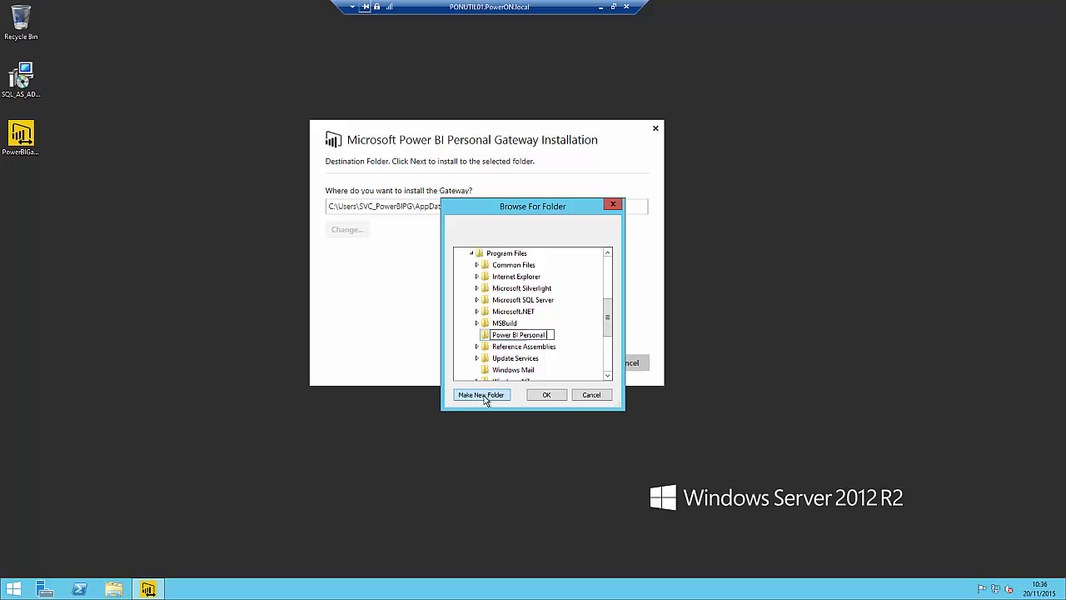
text(Gateway)
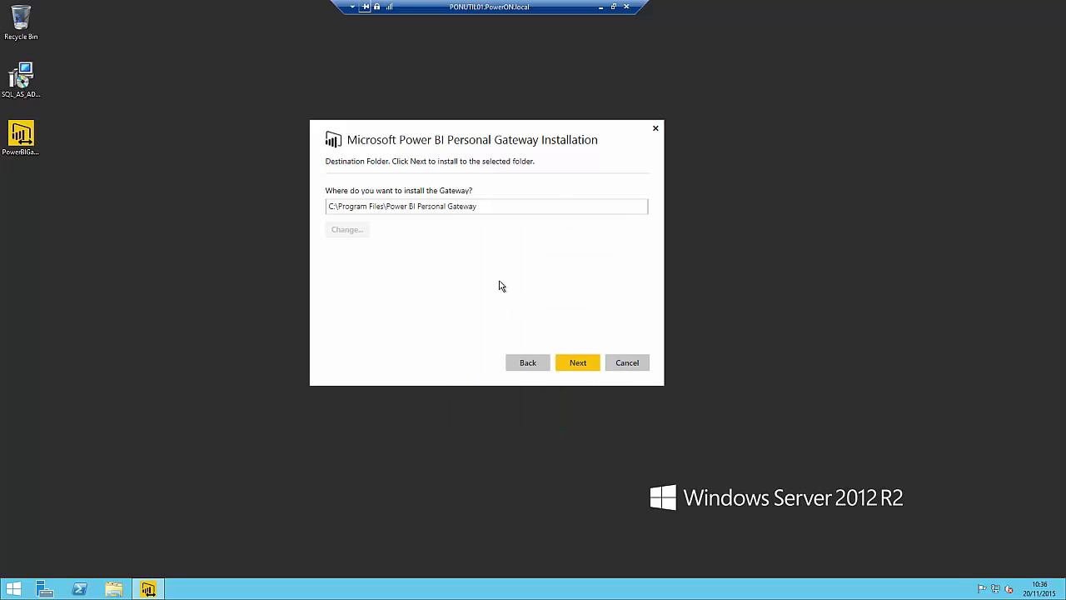
mouse_move(580, 364)
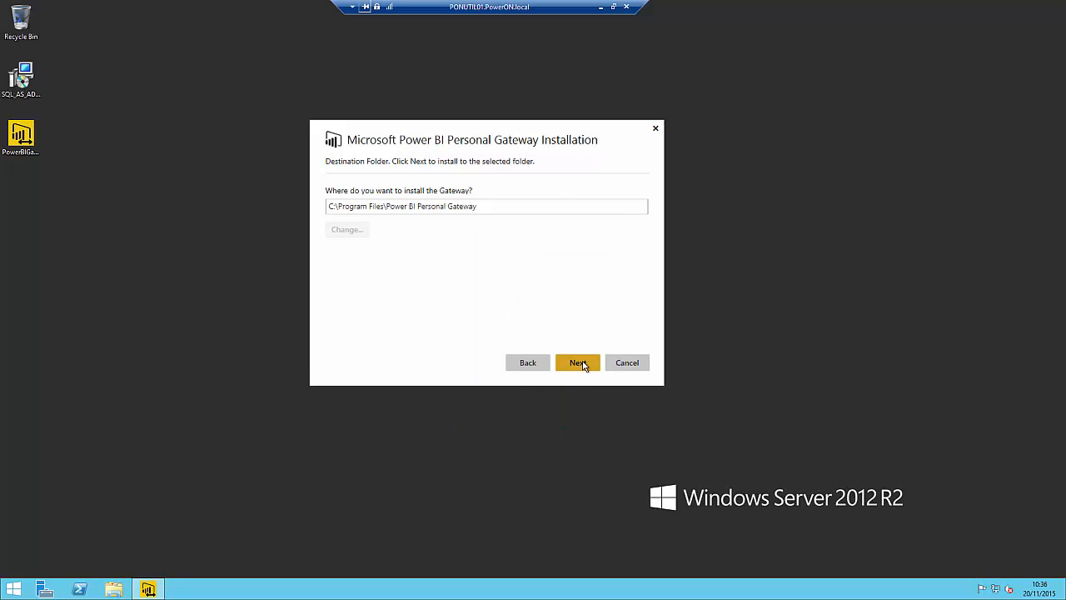
Step: Install the gateway into the chosen folder and launch the configuration wizard
click(576, 363)
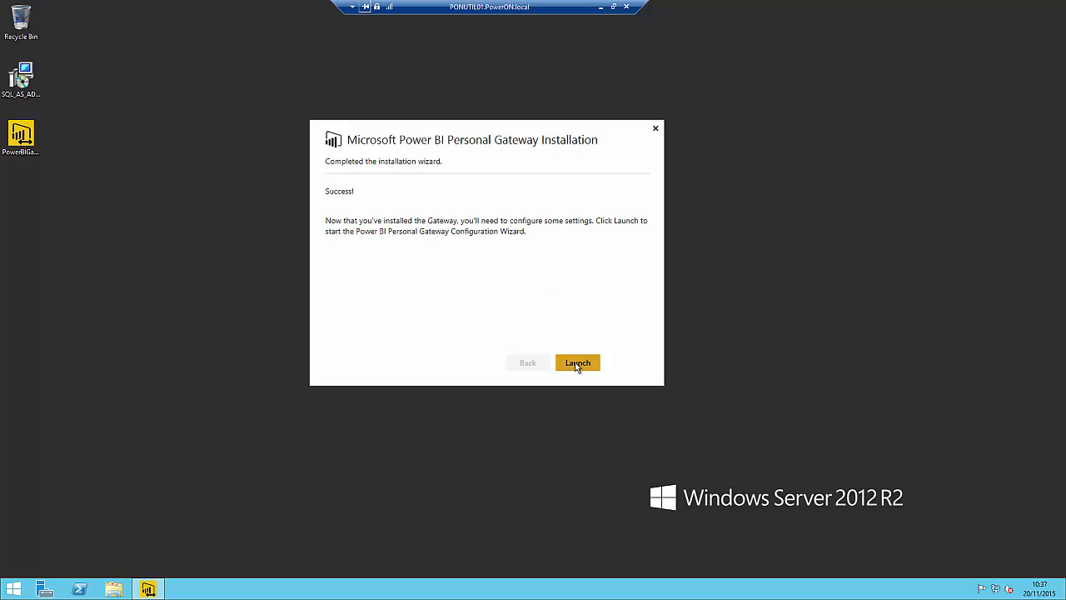
click(577, 363)
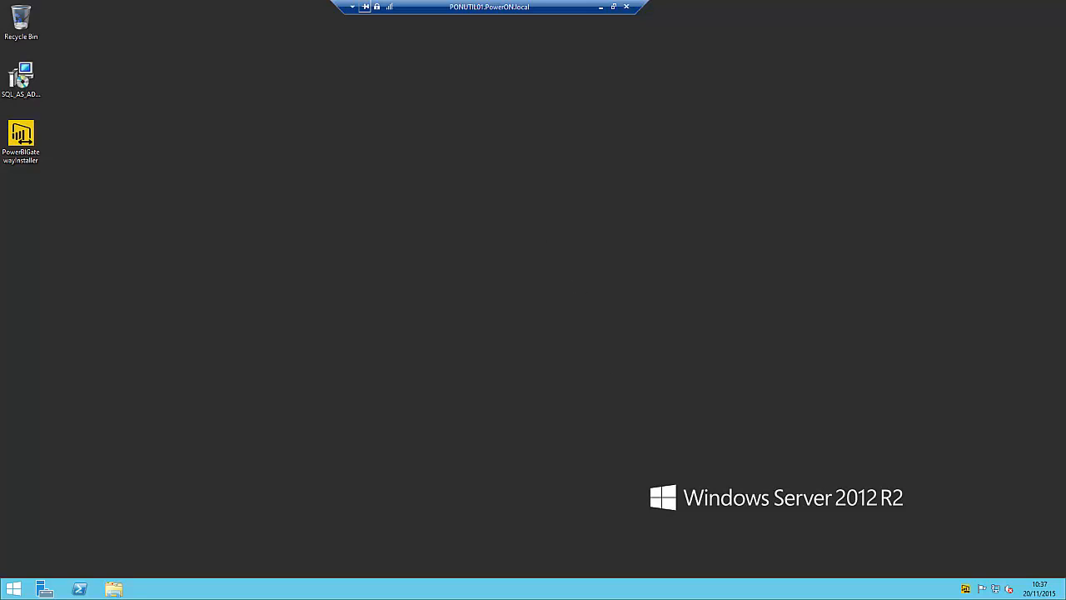
Step: Sign in to PowerBI.com with the service account credentials and finish once the gateway reports success
double_click(20, 134)
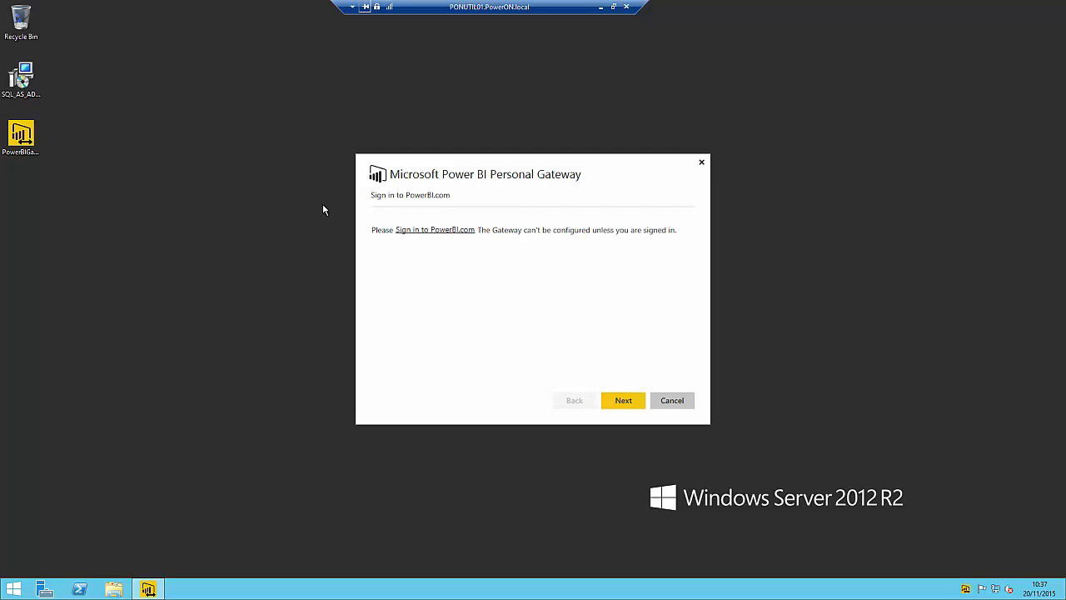
click(434, 230)
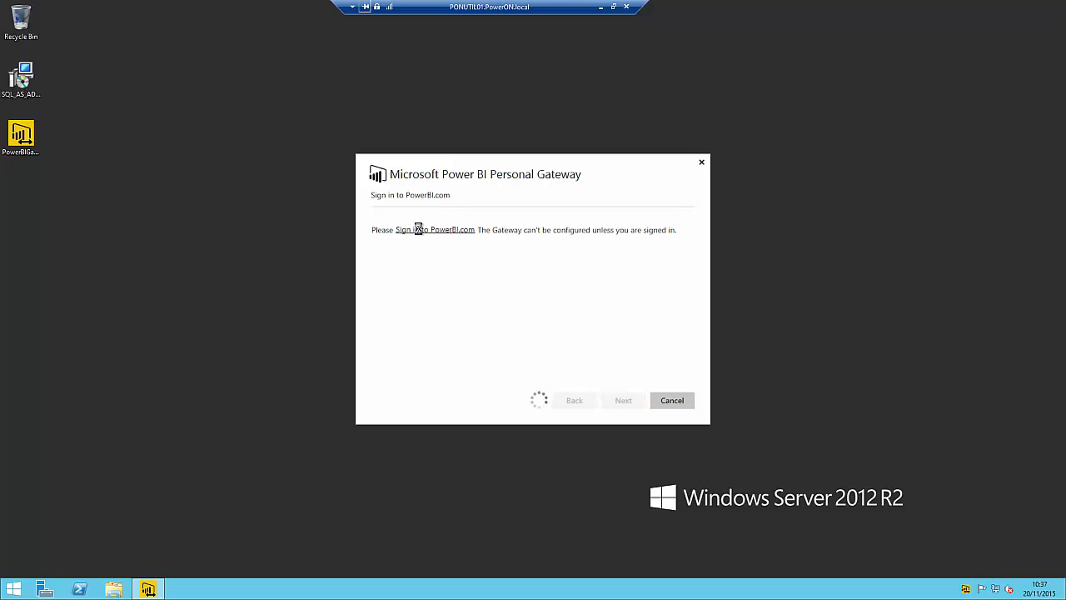
click(434, 230)
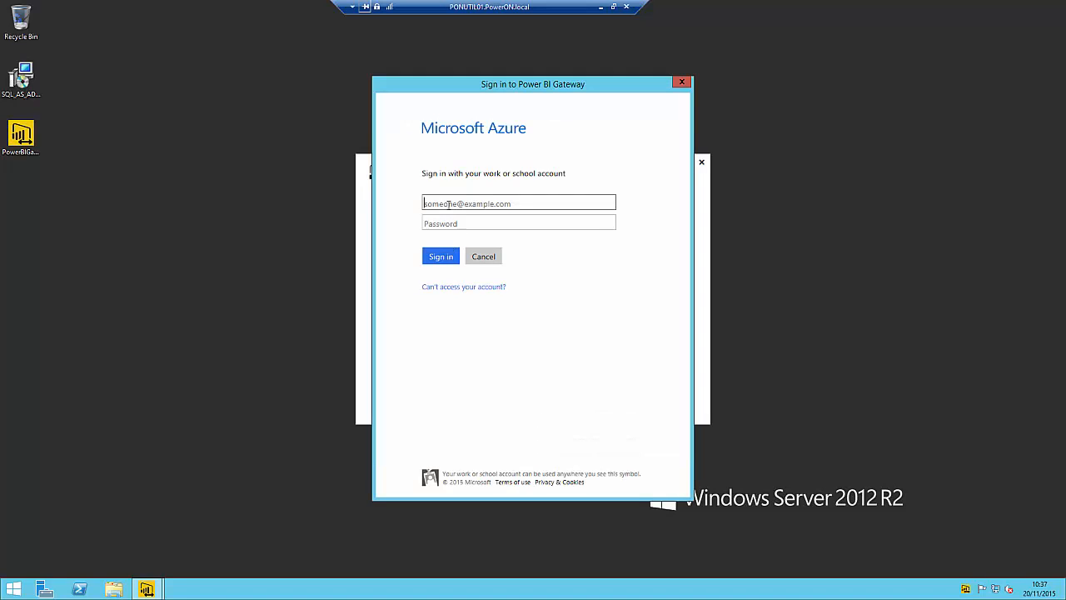
text(Enter T)
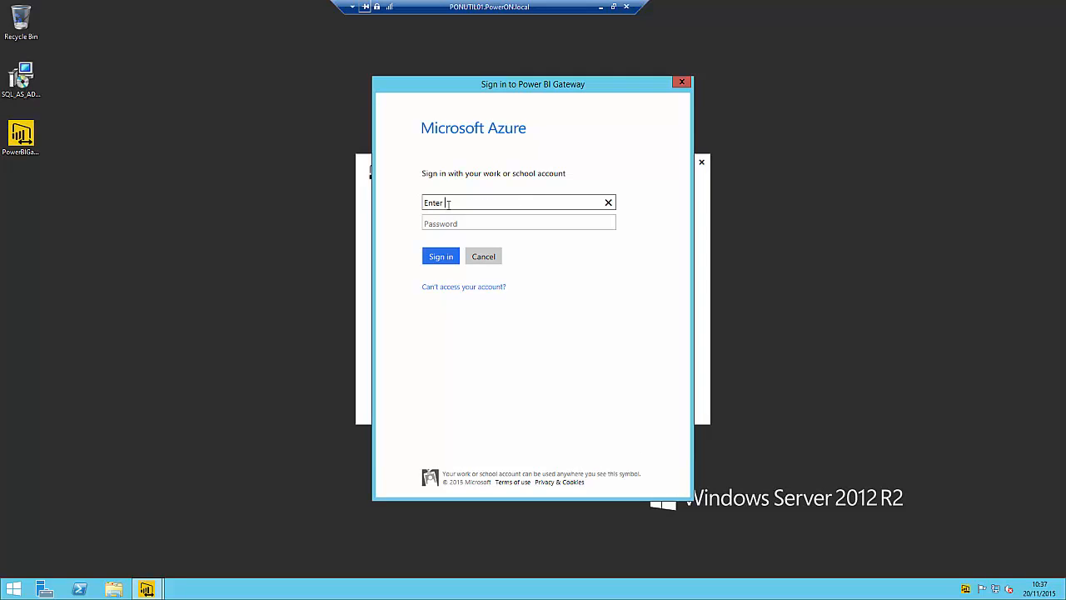
text(Service)
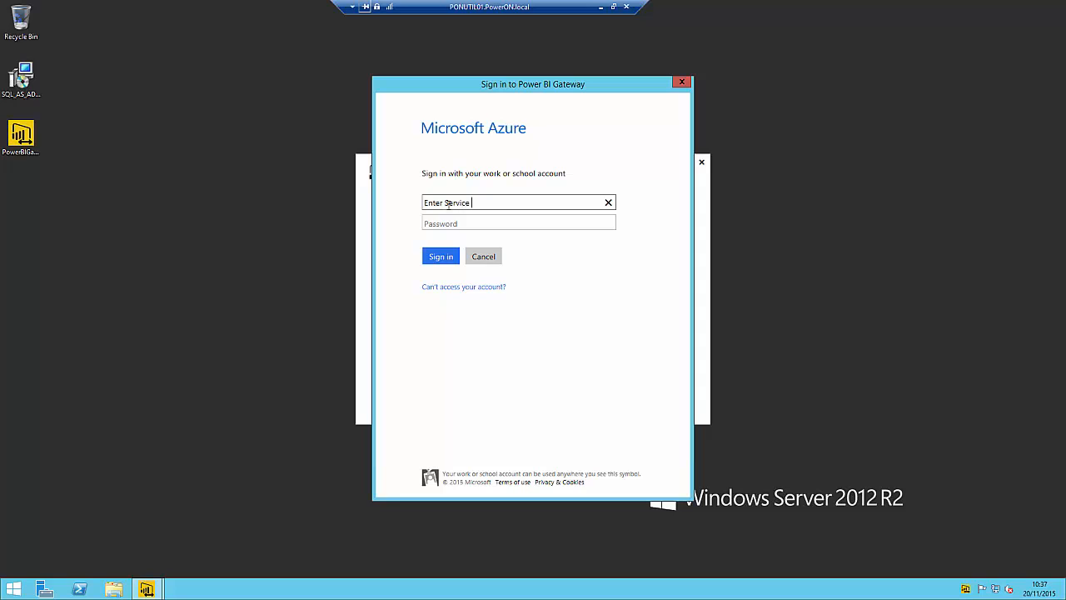
text(Account credenti)
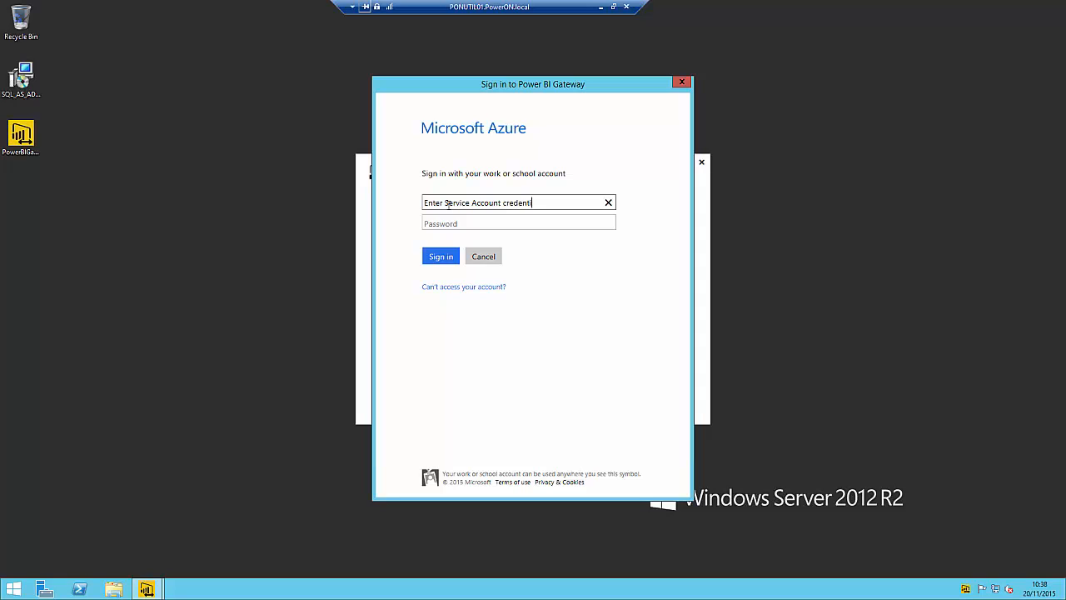
text(als)
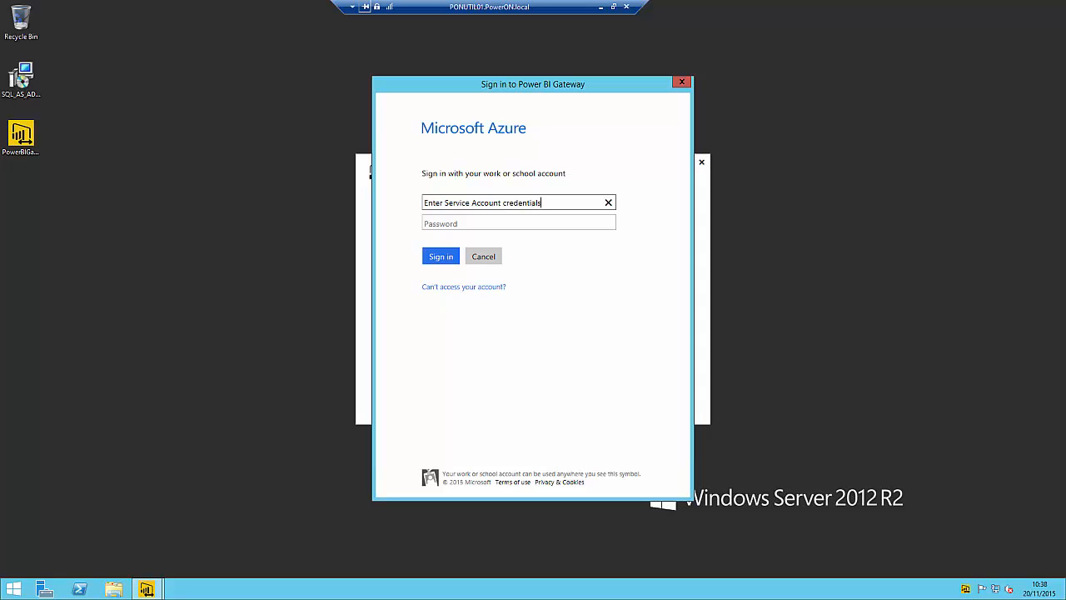
click(440, 257)
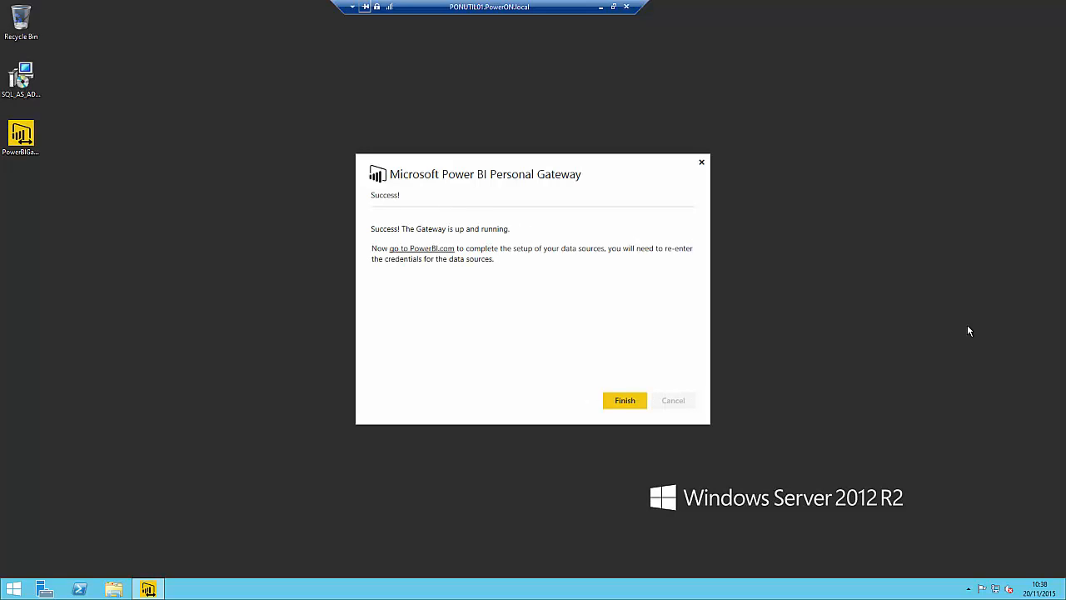
mouse_move(823, 308)
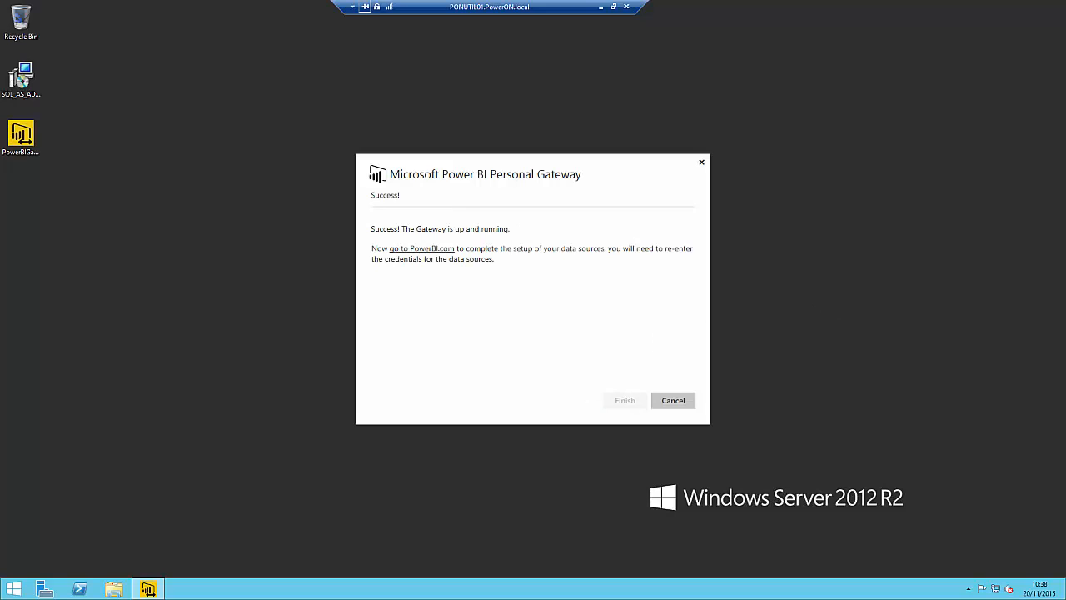
click(673, 400)
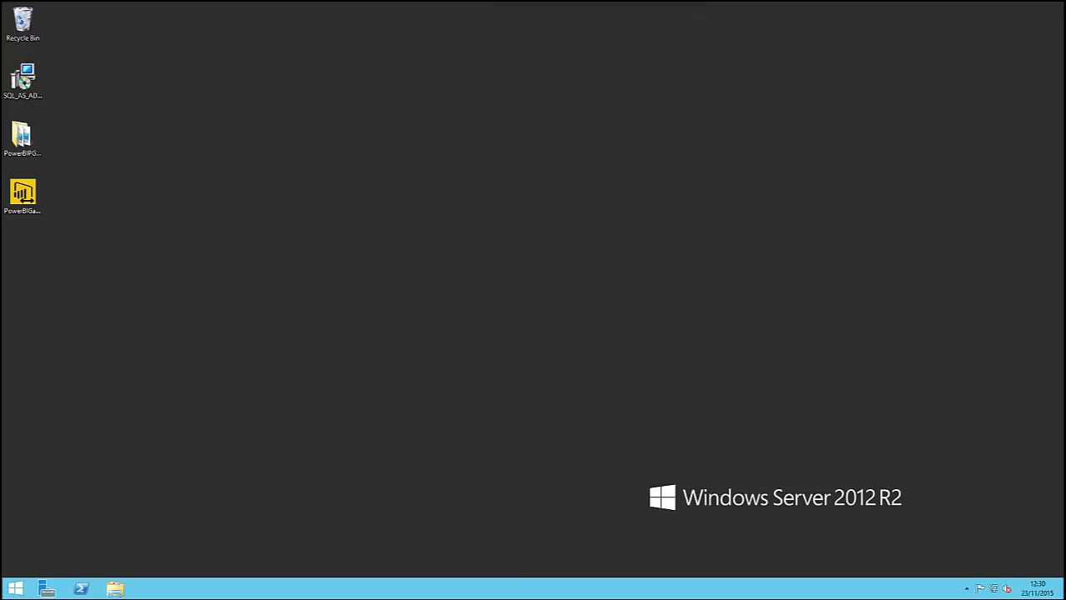
mouse_move(420, 323)
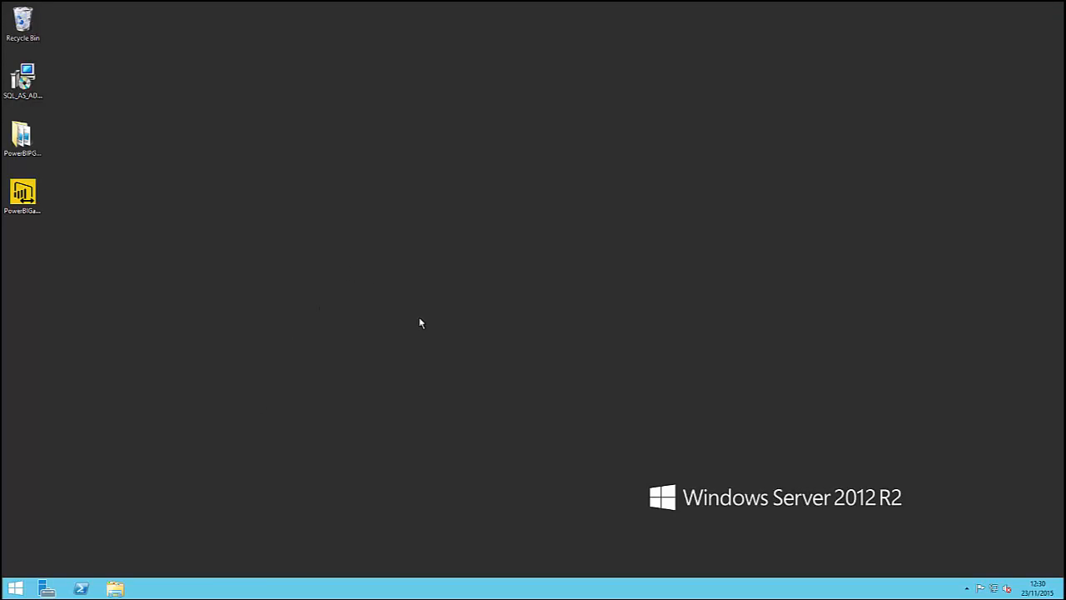
mouse_move(840, 550)
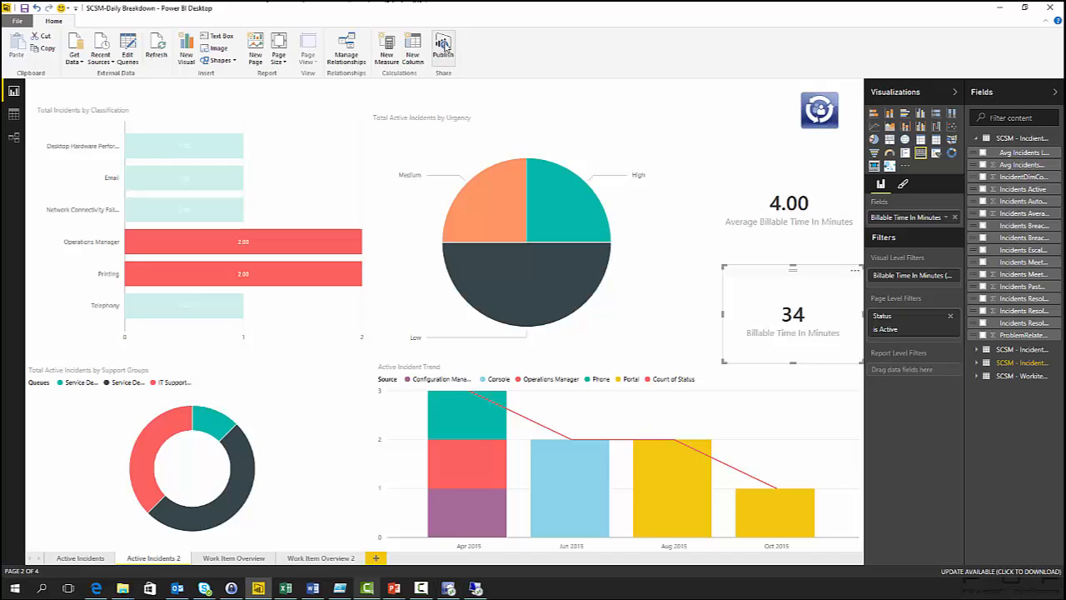
Step: Publish the SCSM-Daily Breakdown report, replacing the existing dataset of the same name
click(443, 43)
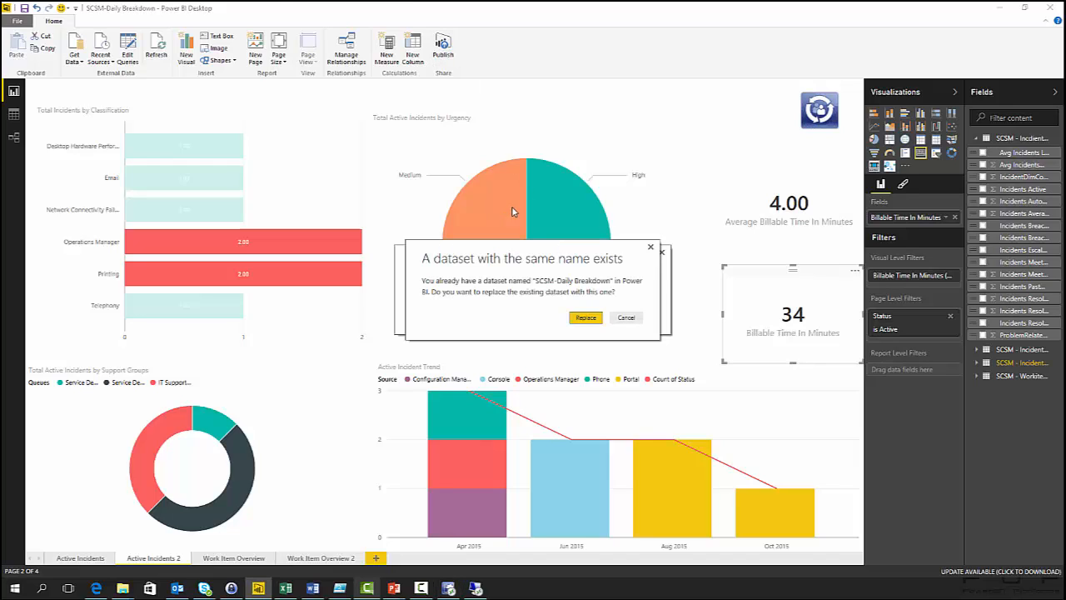
click(587, 317)
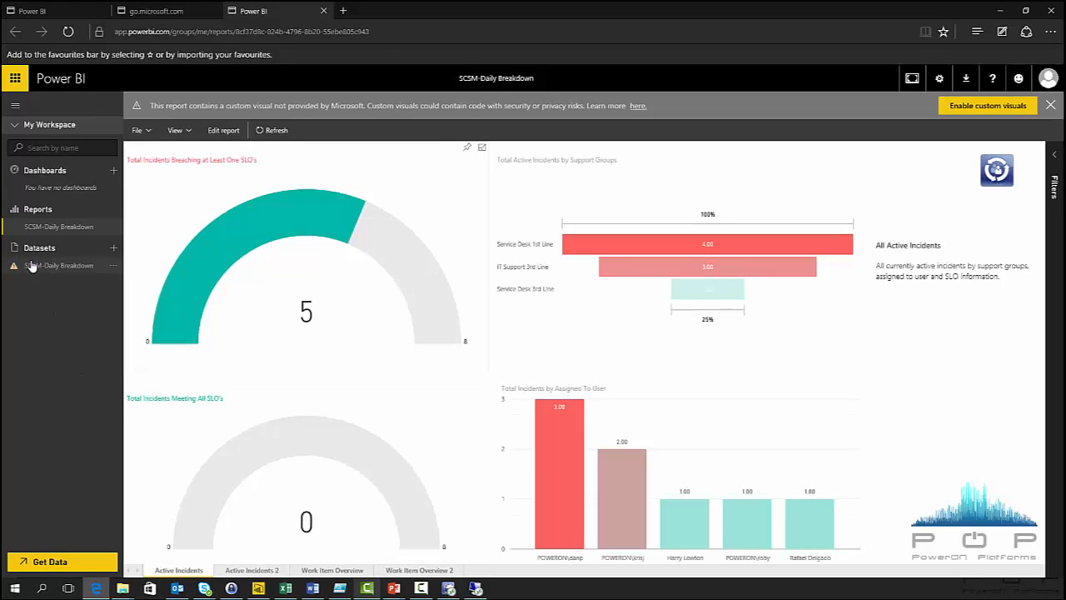
mouse_move(47, 275)
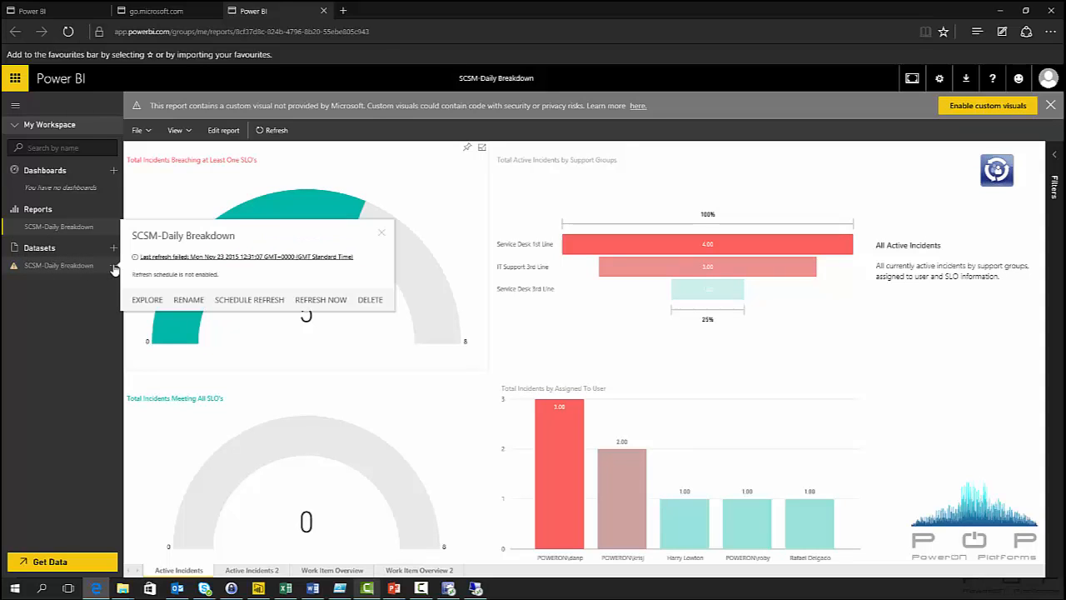
mouse_move(250, 299)
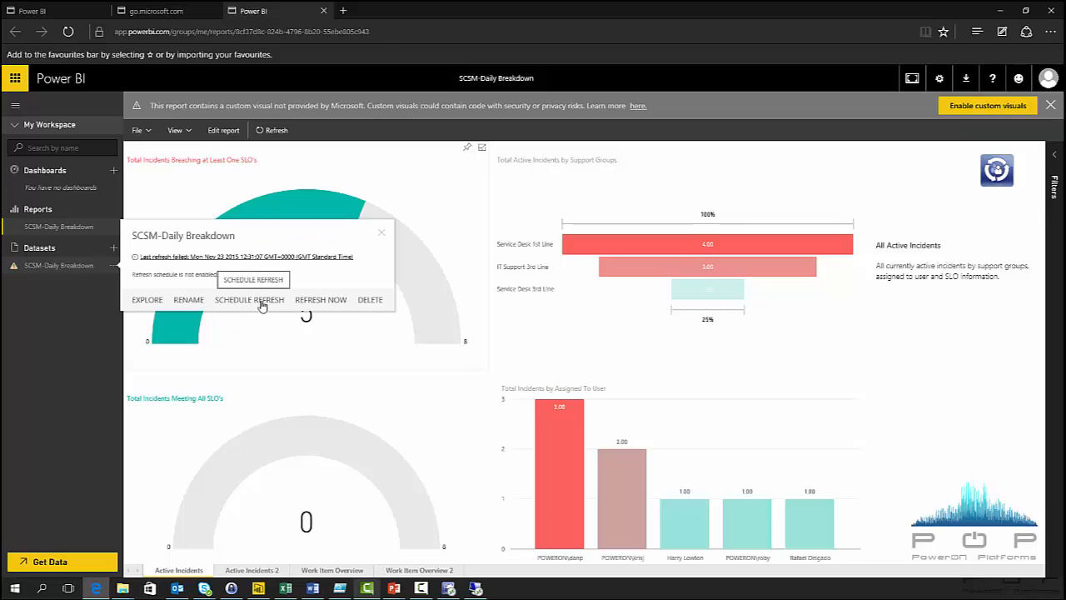
Step: View the dataset's refresh settings, expanding Gateway status and Data source credentials
click(250, 300)
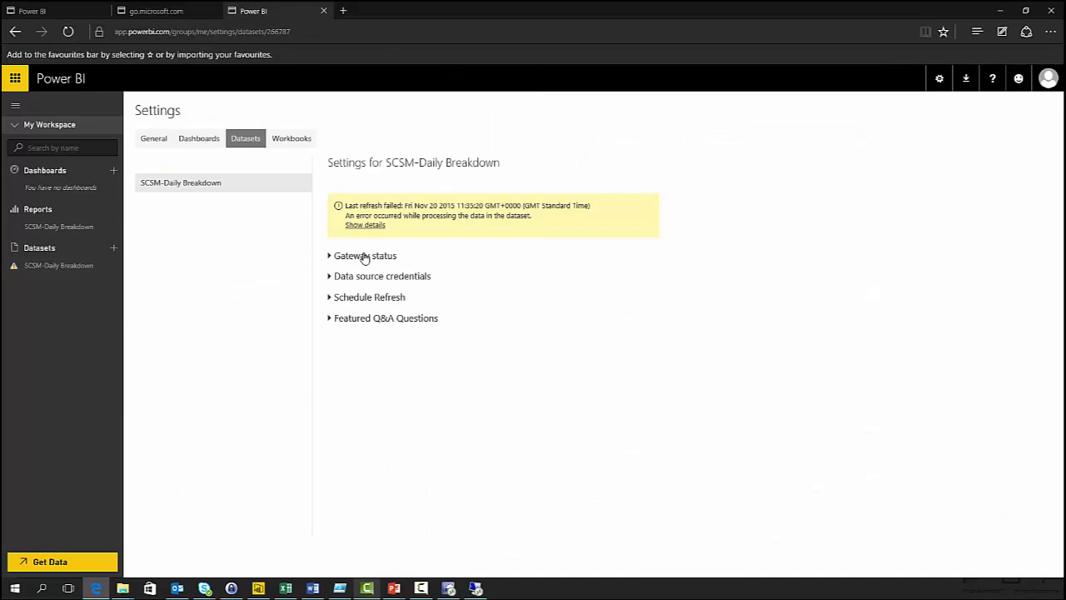
click(363, 256)
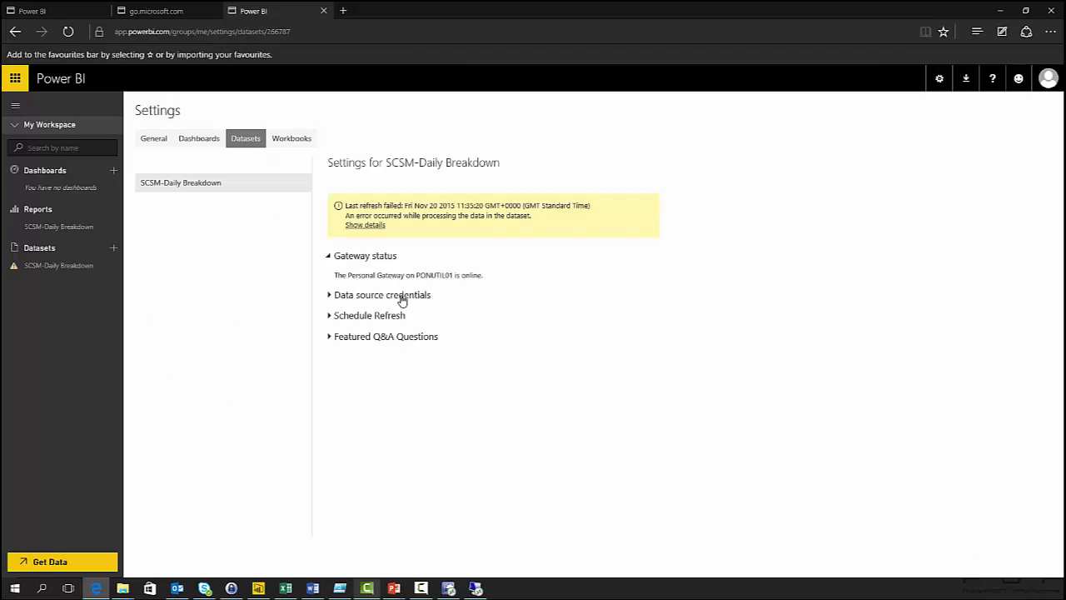
click(382, 294)
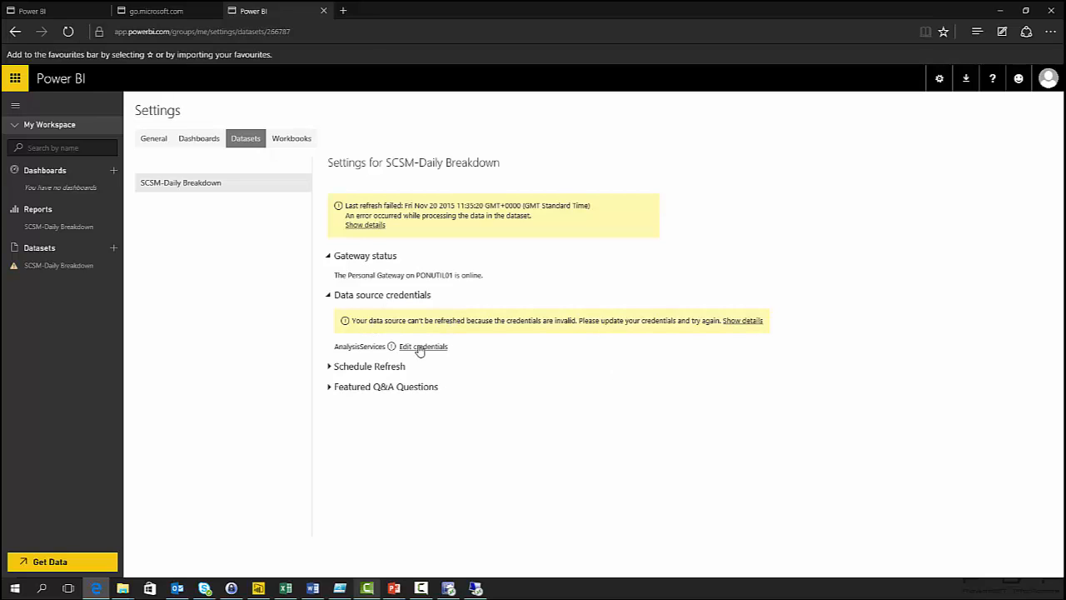
Step: Re-enter the data source credentials using Windows authentication
click(422, 345)
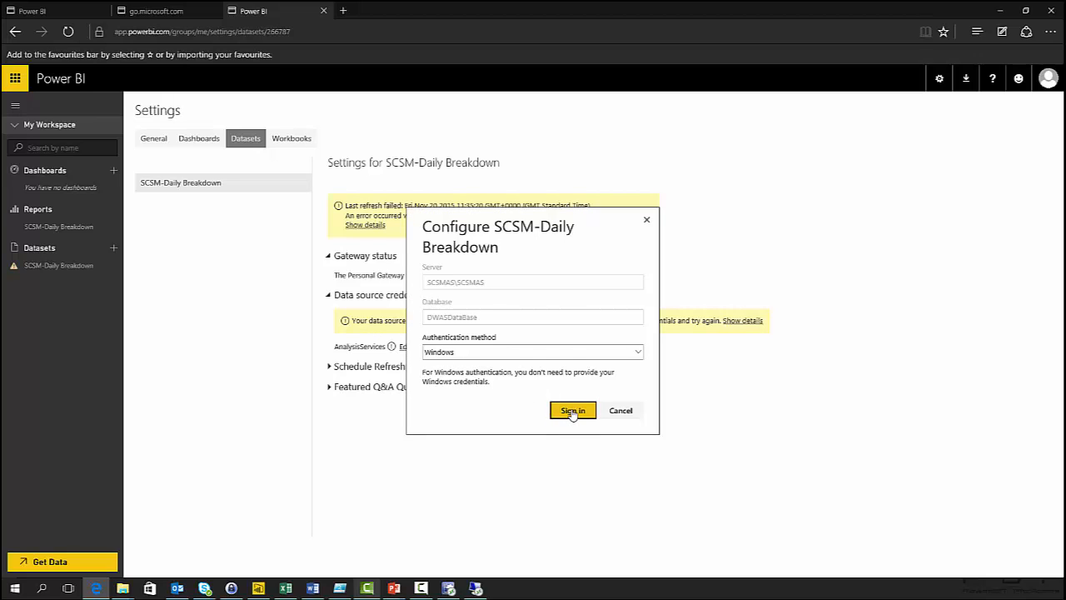
click(574, 410)
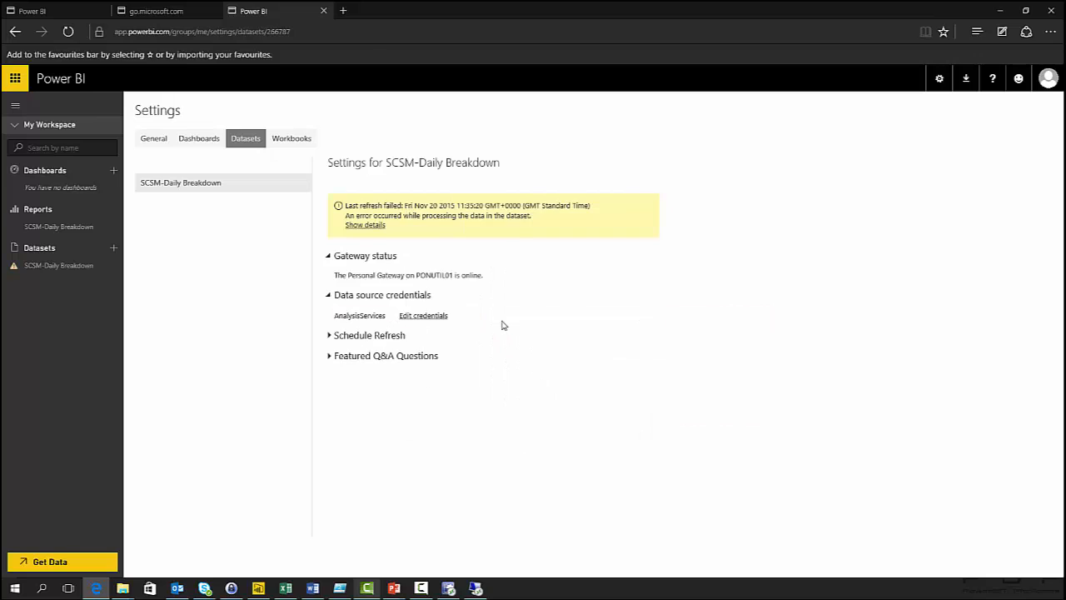
mouse_move(117, 198)
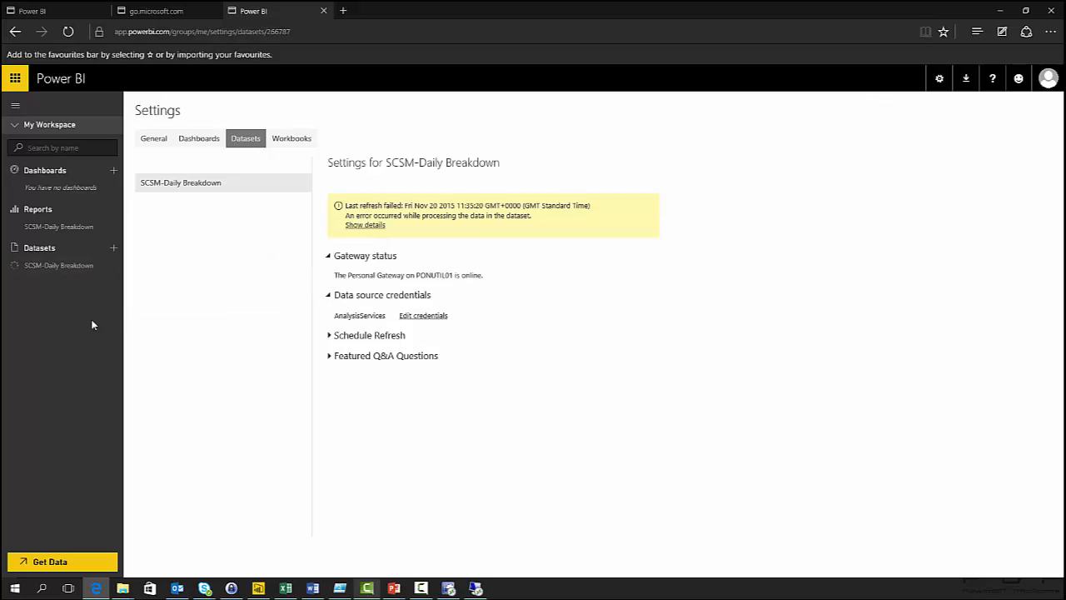
mouse_move(77, 333)
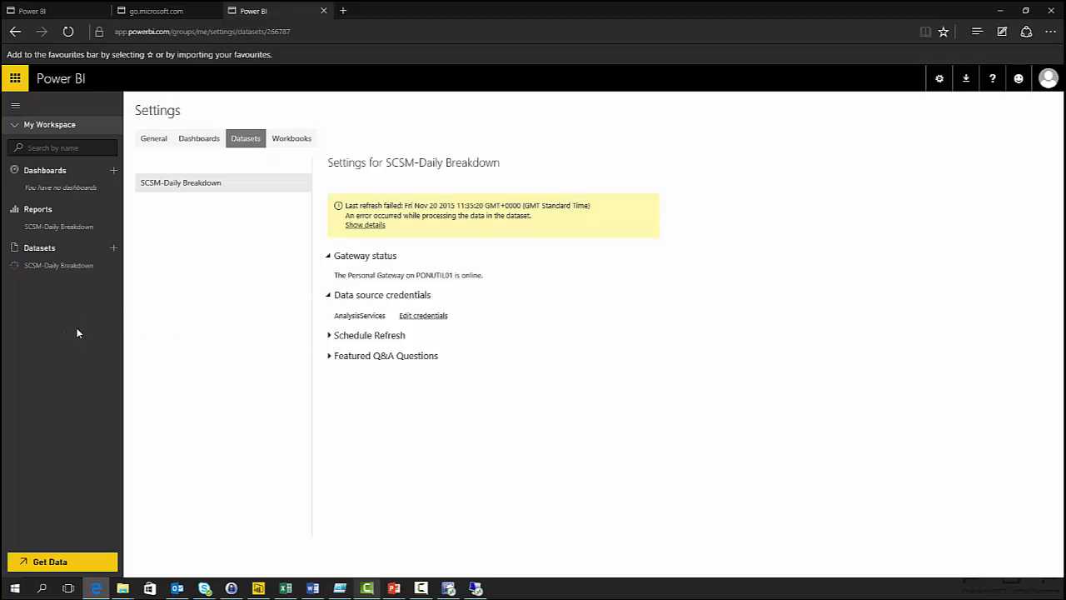
Step: Check the SCSM-Daily Breakdown dataset's last refresh status and dismiss the details
click(58, 265)
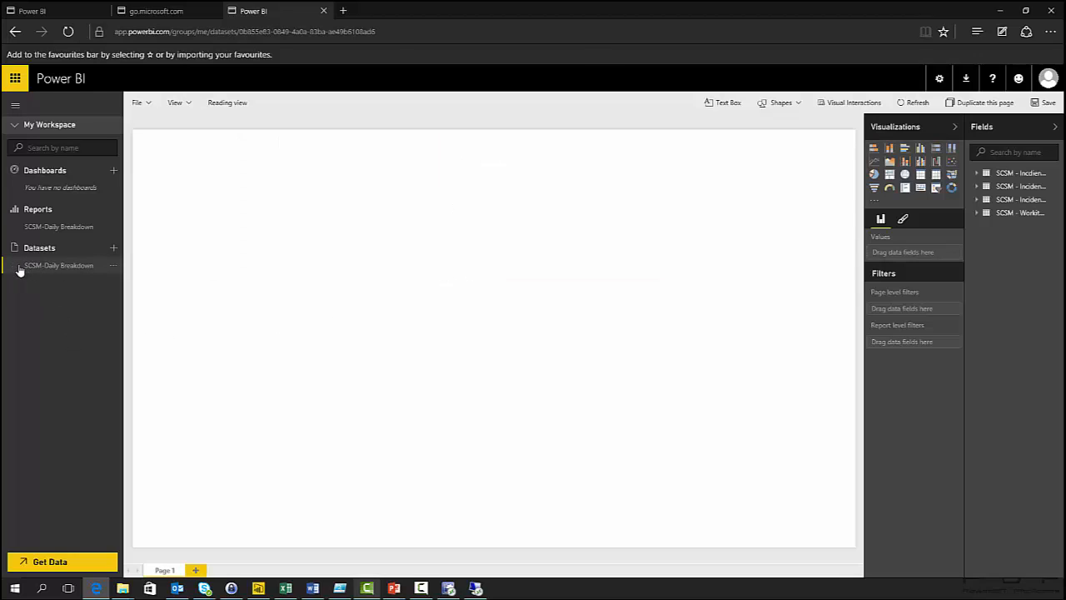
click(114, 265)
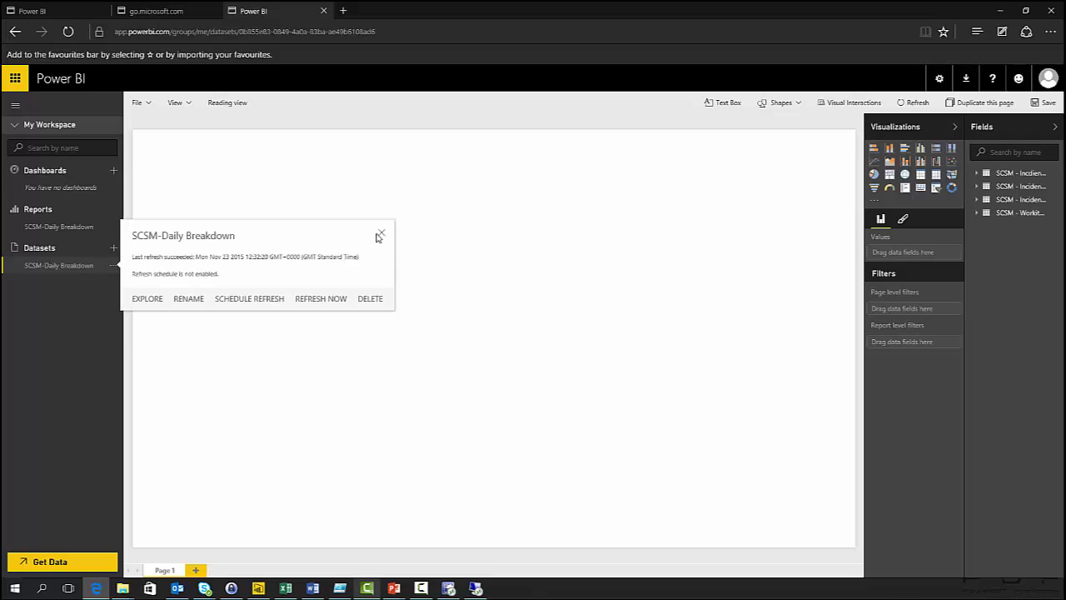
click(380, 234)
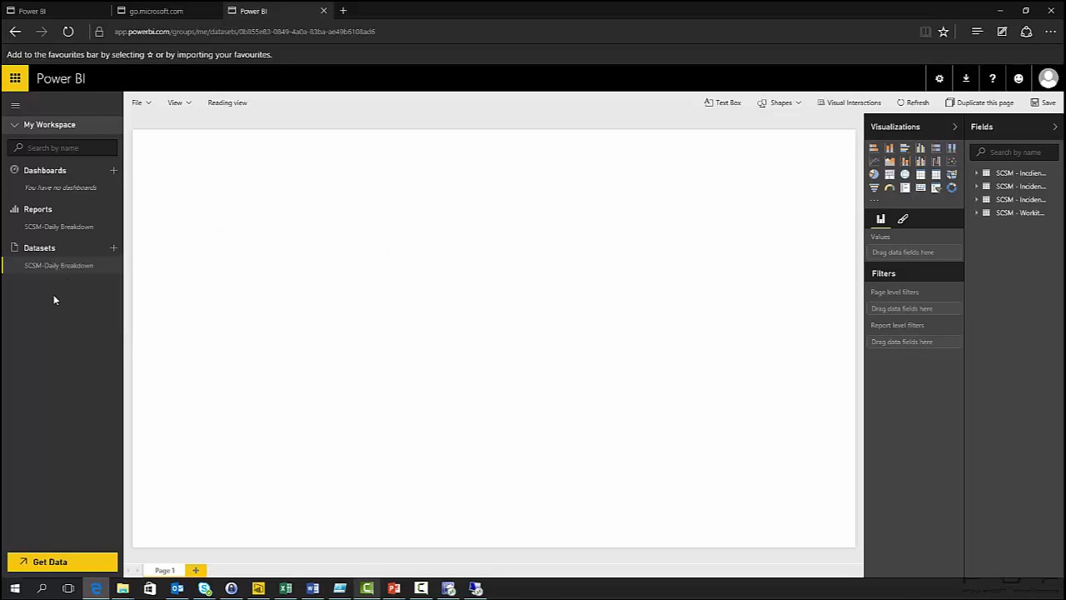
mouse_move(67, 443)
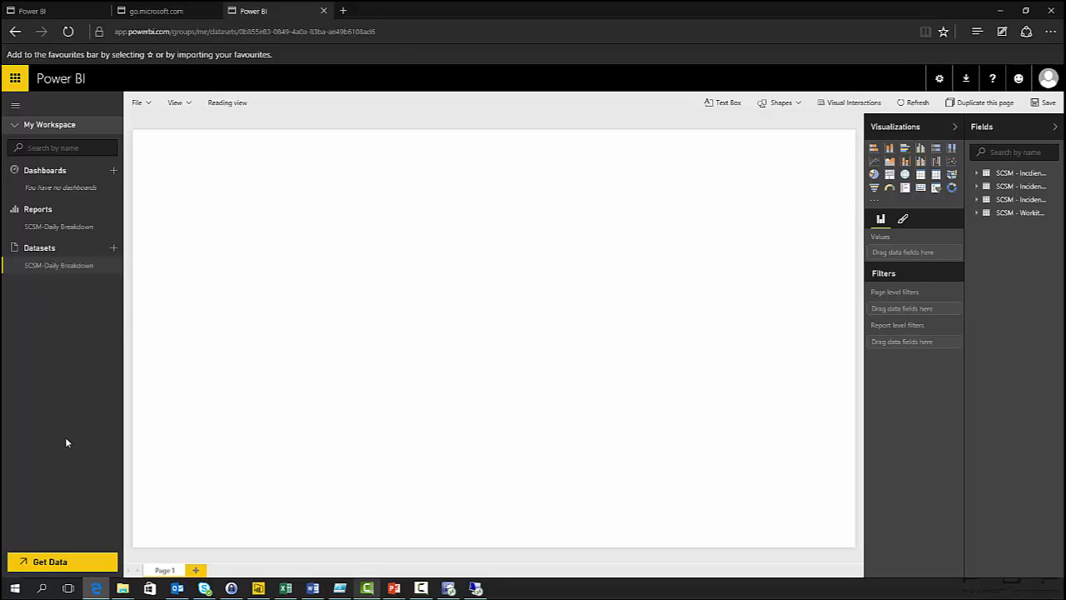
mouse_move(56, 432)
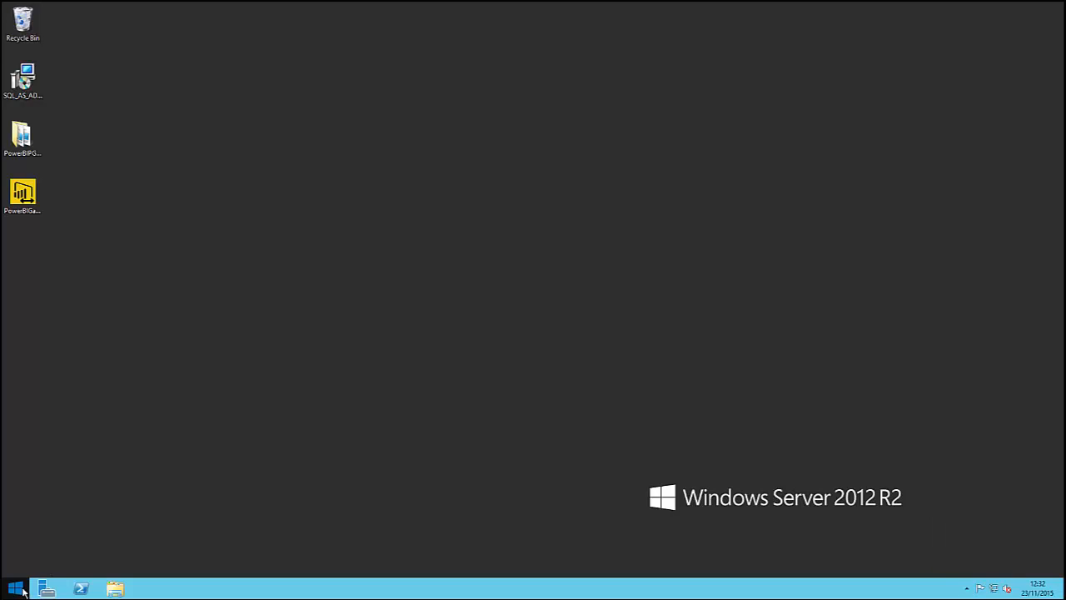
Step: Inspect the latest failed refresh and expand Gateway status showing the Personal Gateway offline
click(10, 583)
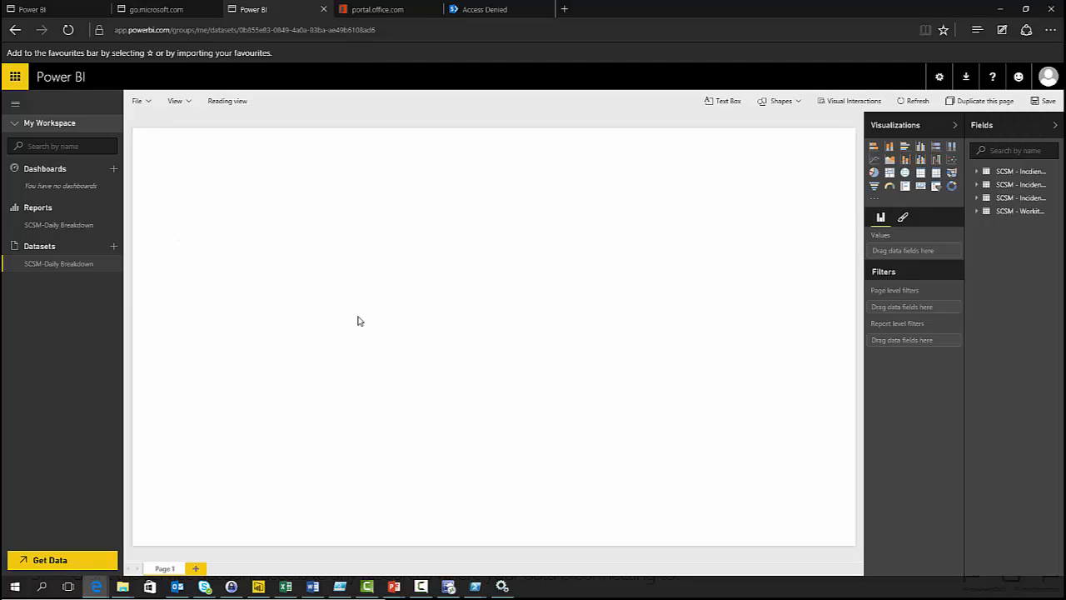
mouse_move(15, 265)
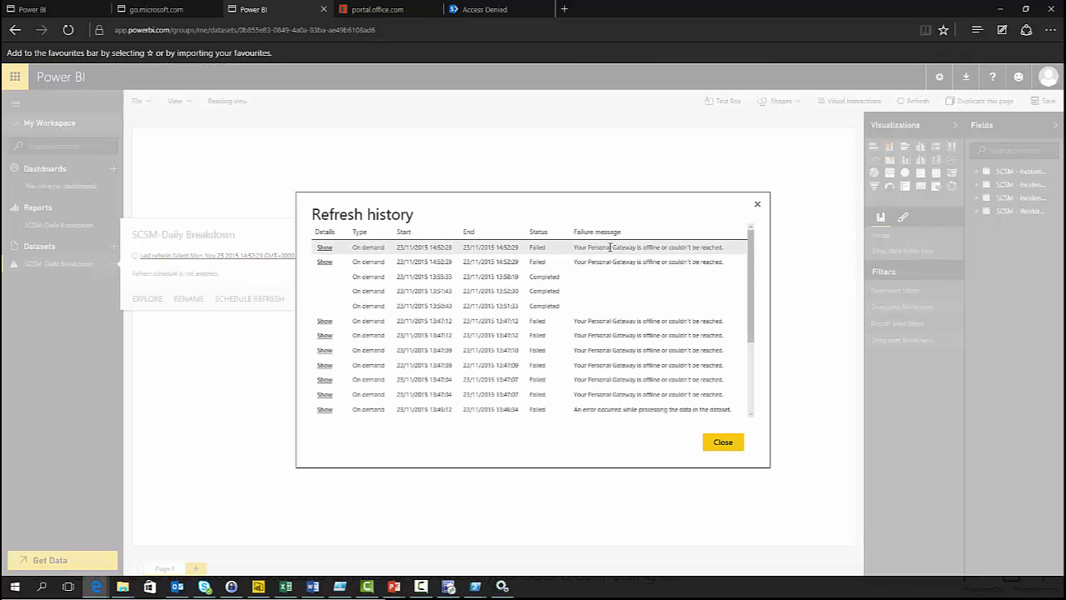
click(323, 246)
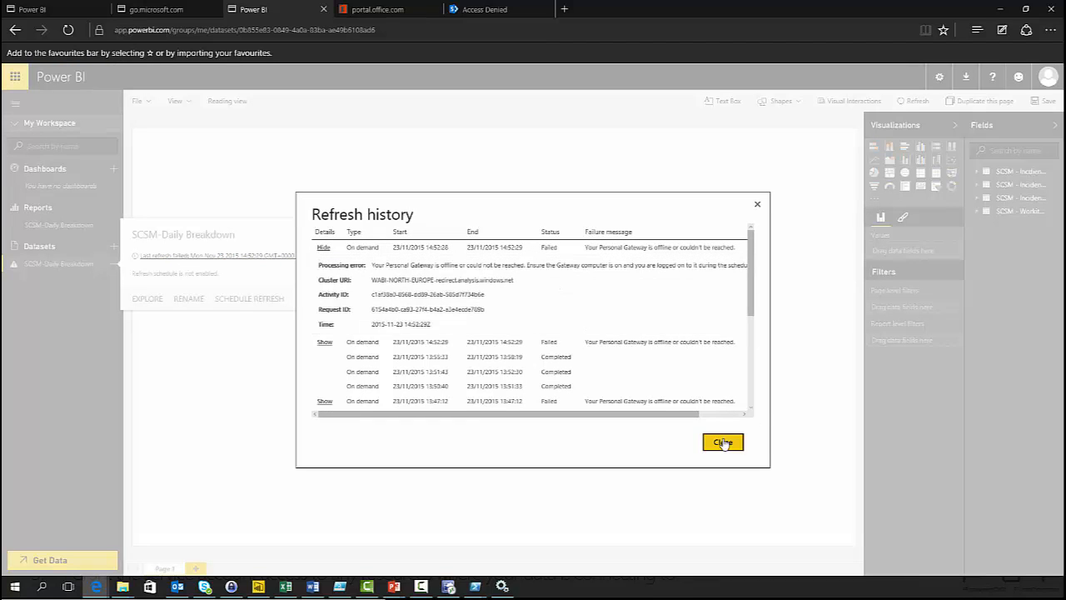
click(723, 441)
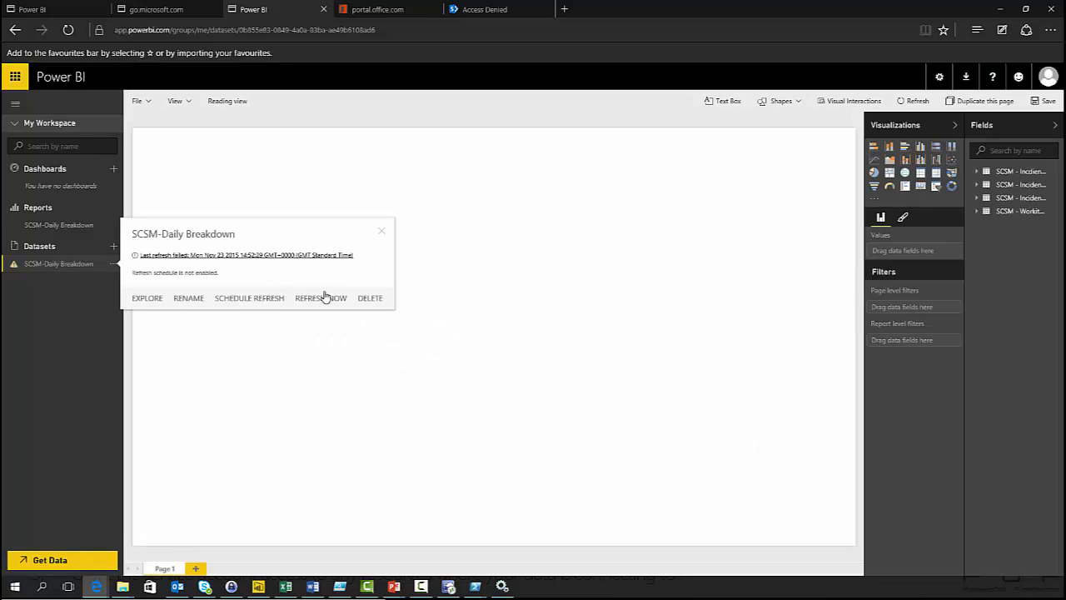
mouse_move(287, 294)
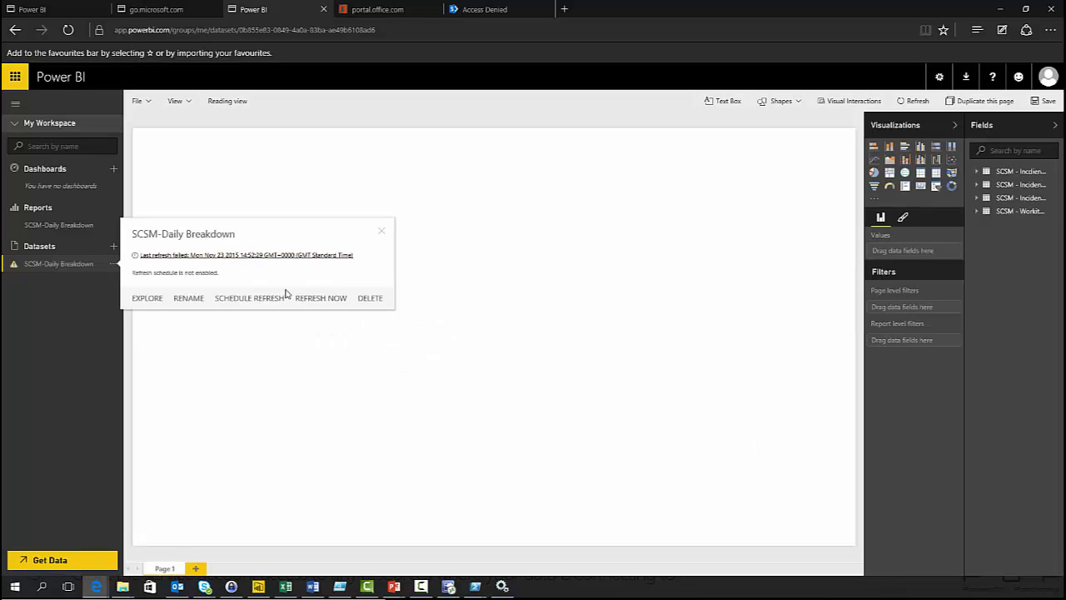
click(249, 297)
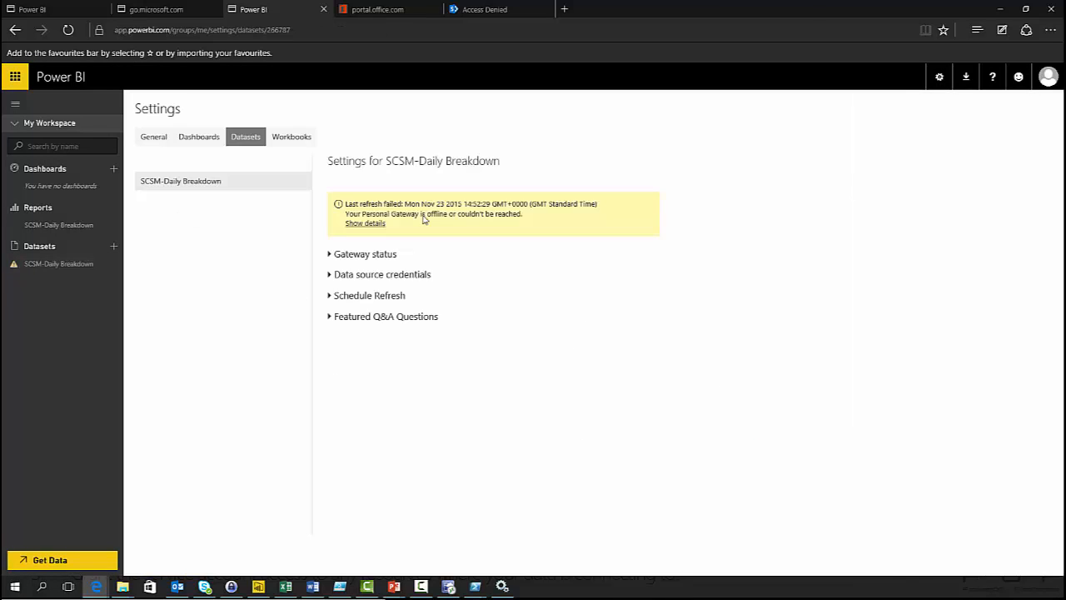
click(365, 253)
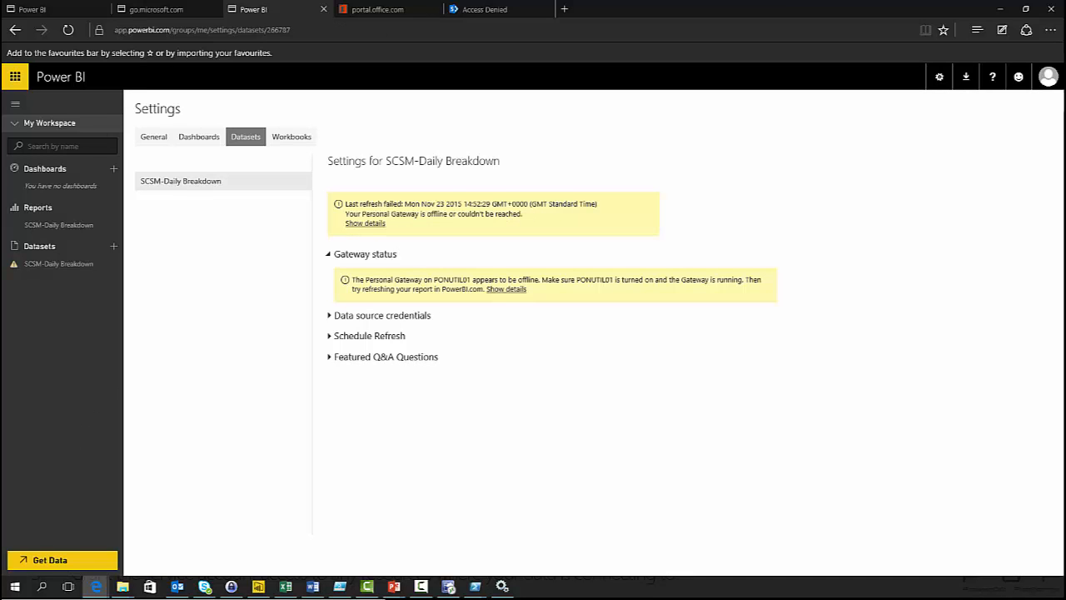
click(59, 263)
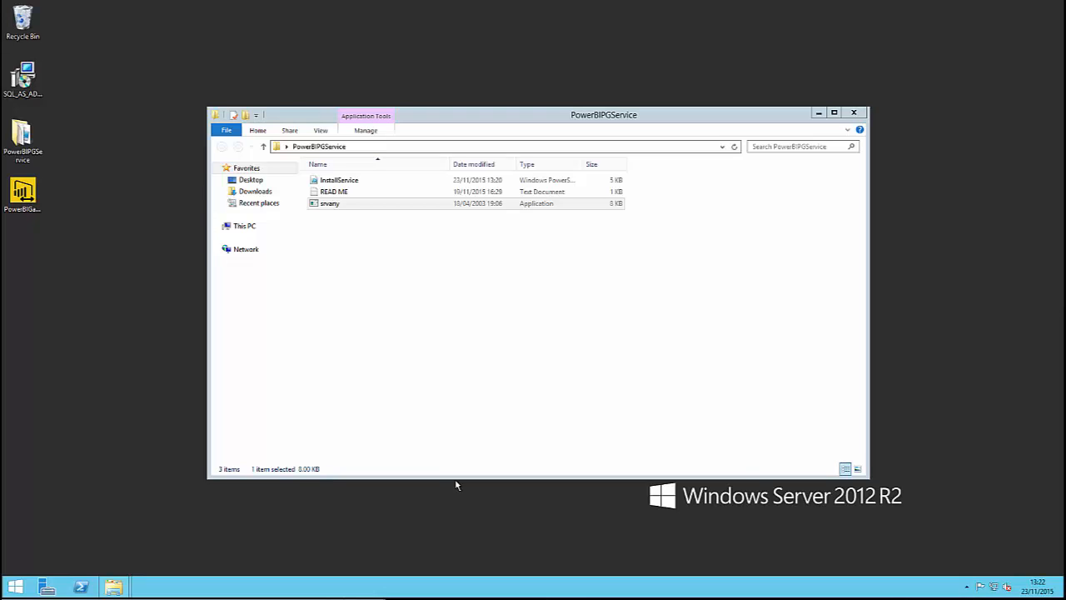
mouse_move(453, 476)
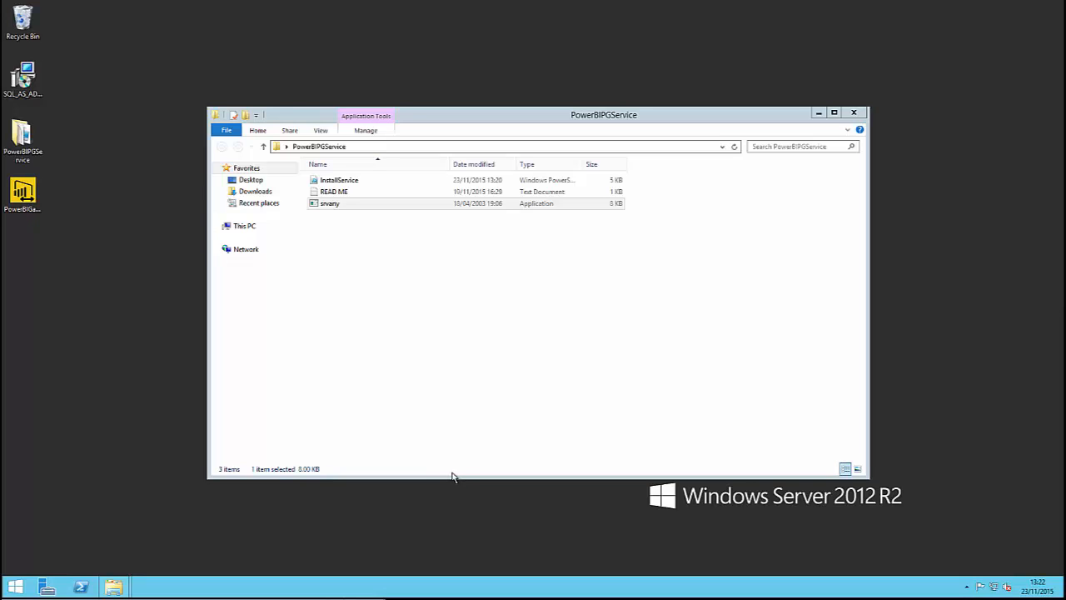
mouse_move(464, 468)
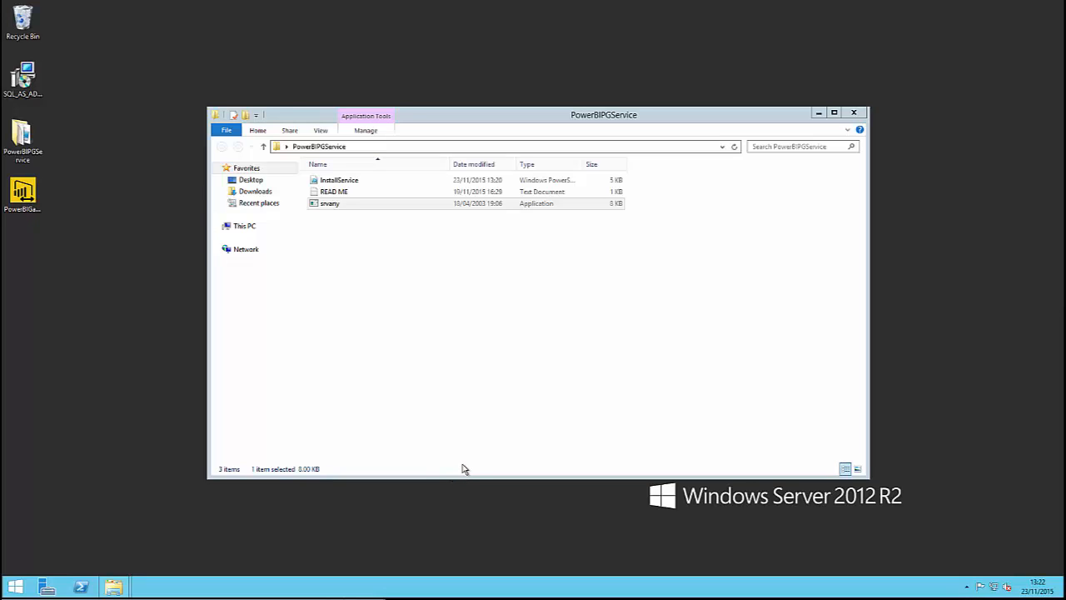
mouse_move(80, 585)
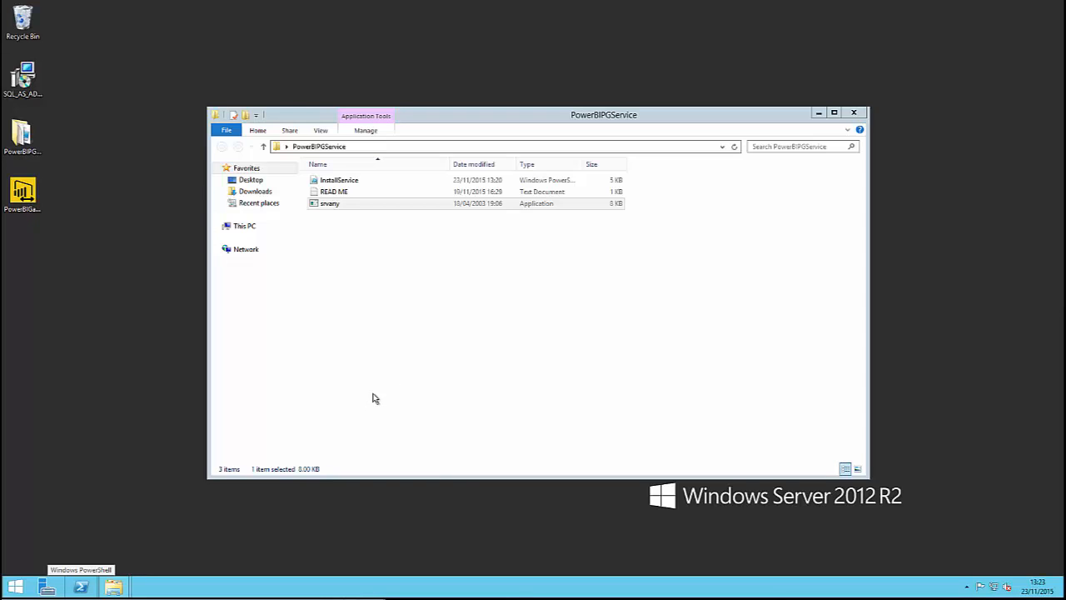
Step: In an administrator PowerShell, run .\InstallService.ps1 from PowerBIPGService and enter the service account password
right_click(77, 587)
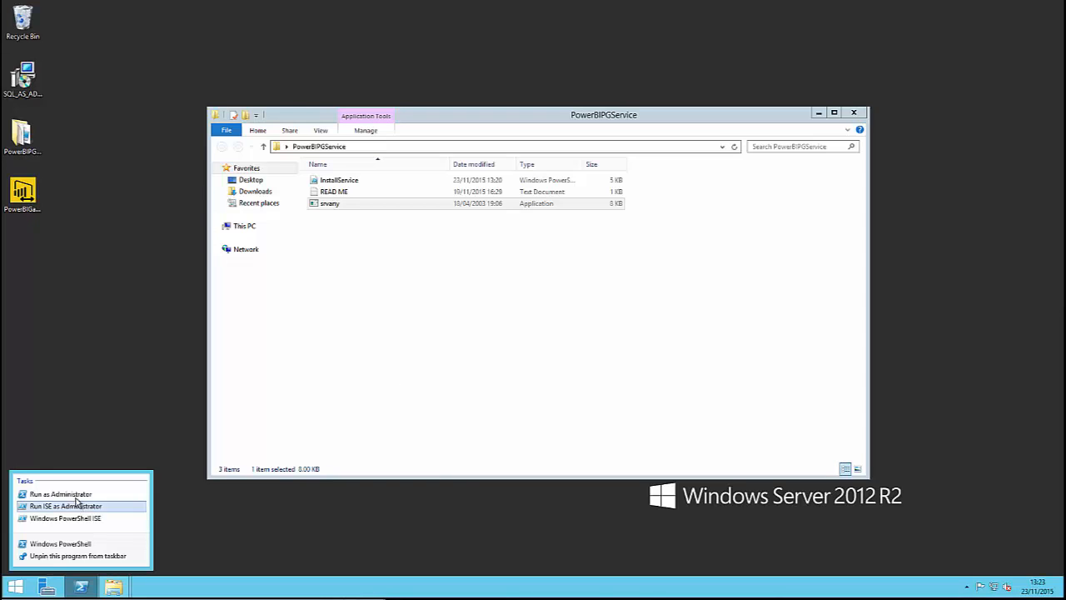
click(60, 493)
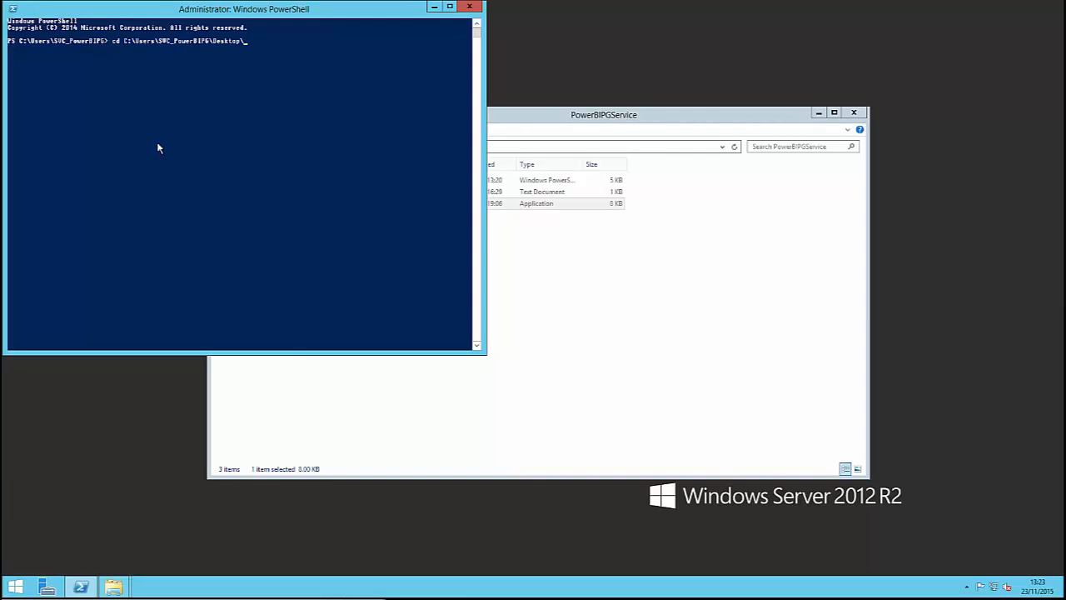
text(PowerBIPGService)
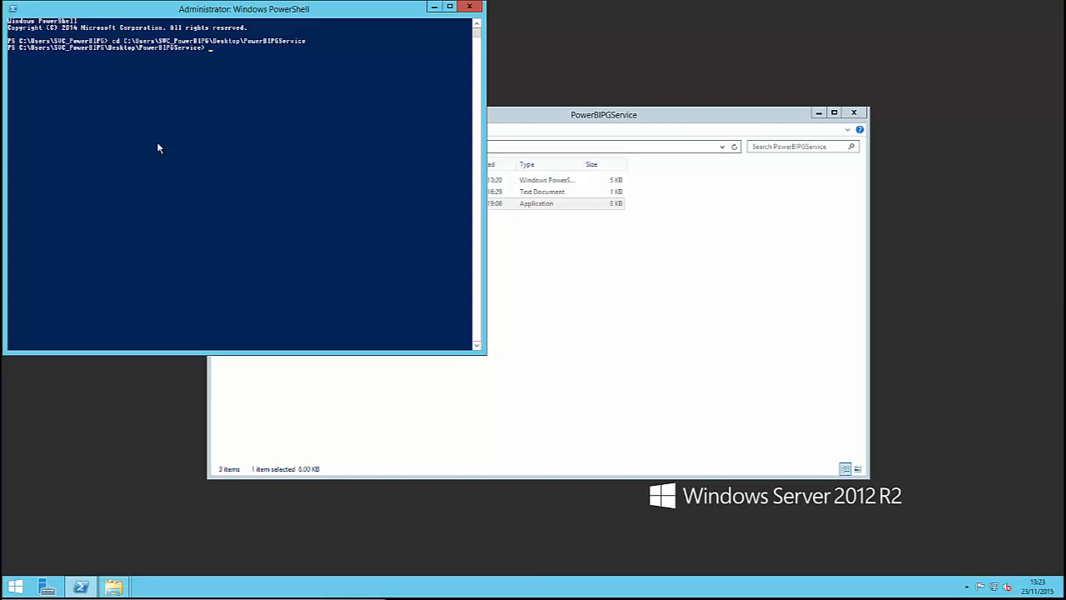
text(.\InstallService.ps1)
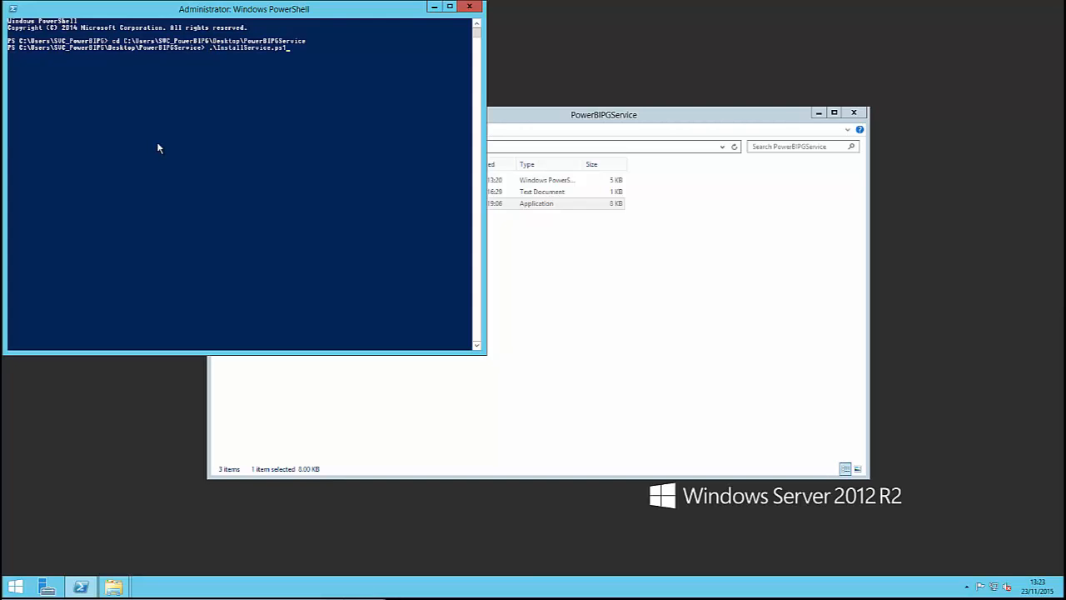
key(Enter)
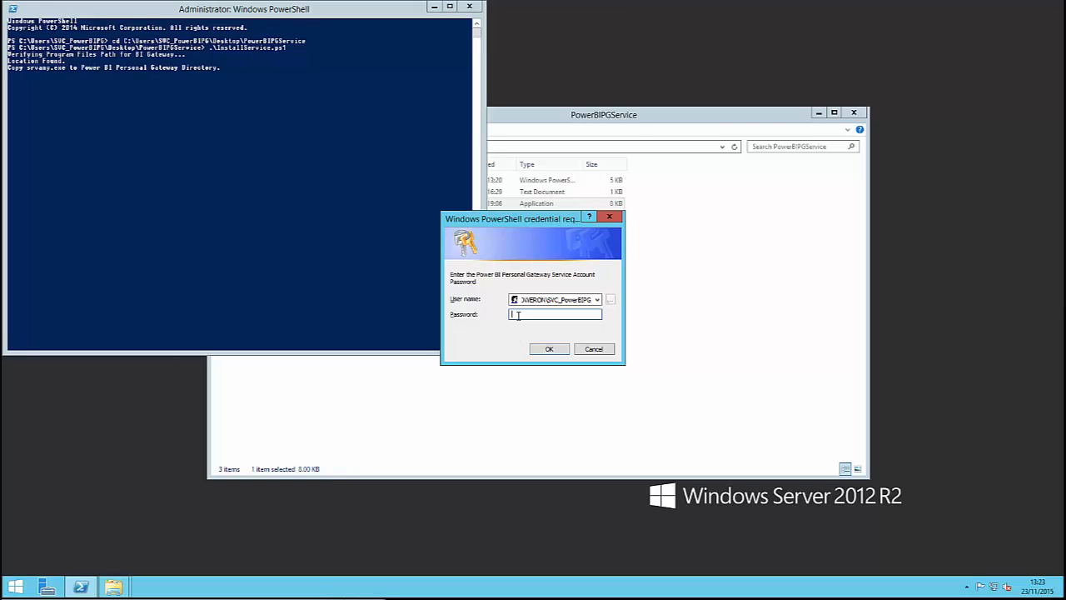
click(550, 348)
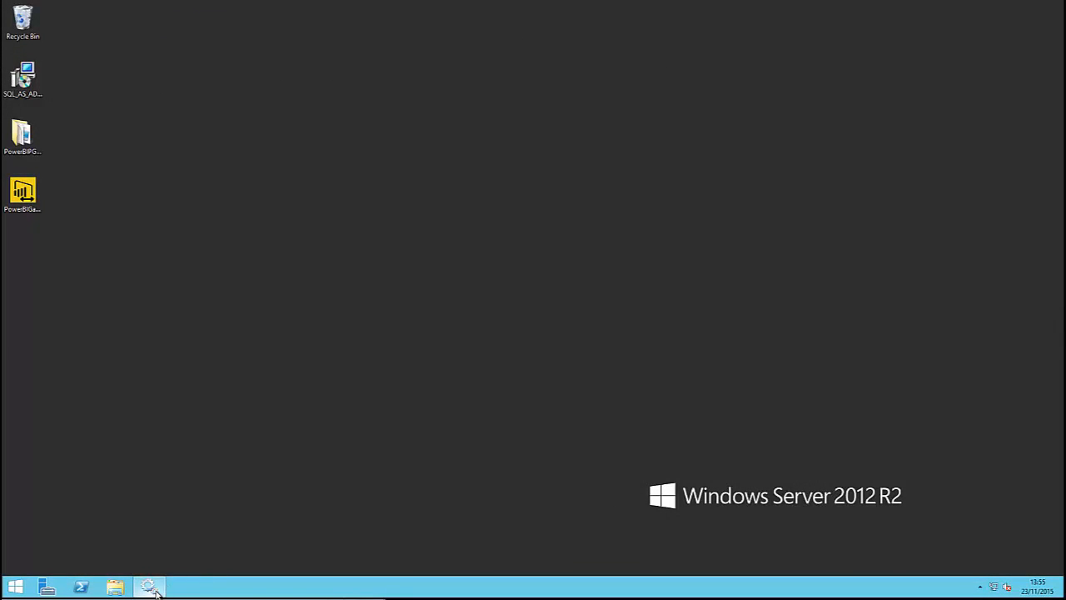
Step: Verify the Power BI Personal Gateway service is running, automatic and logged on as the service account
click(151, 583)
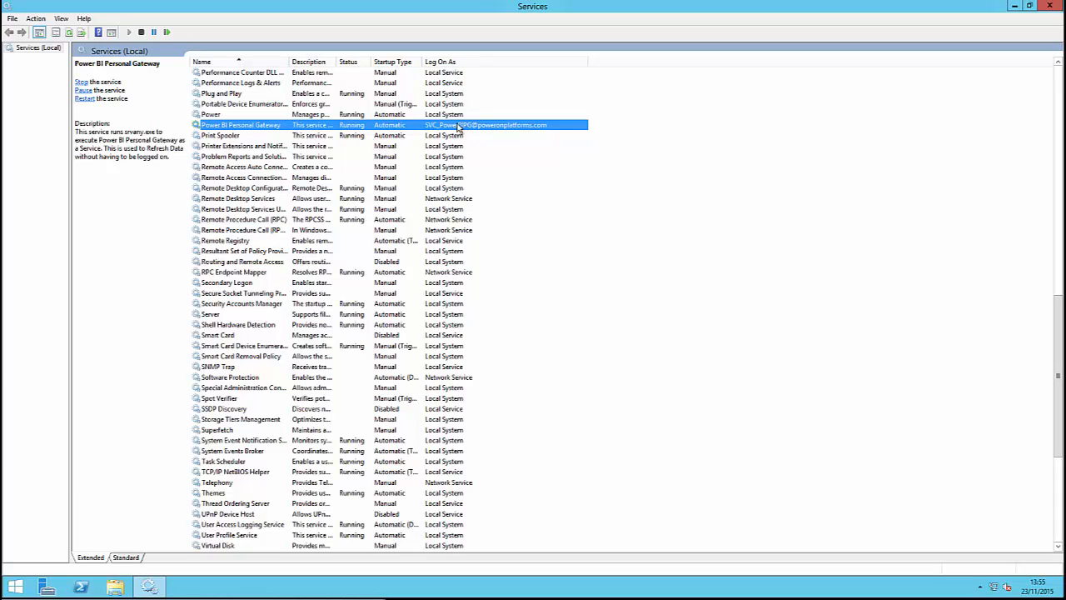
mouse_move(563, 130)
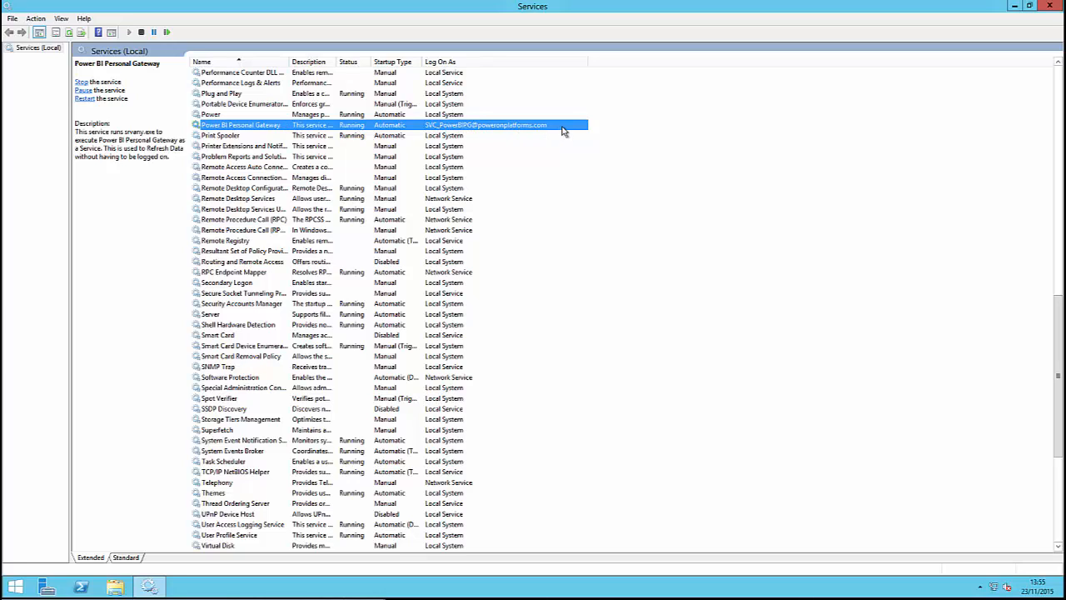
mouse_move(553, 130)
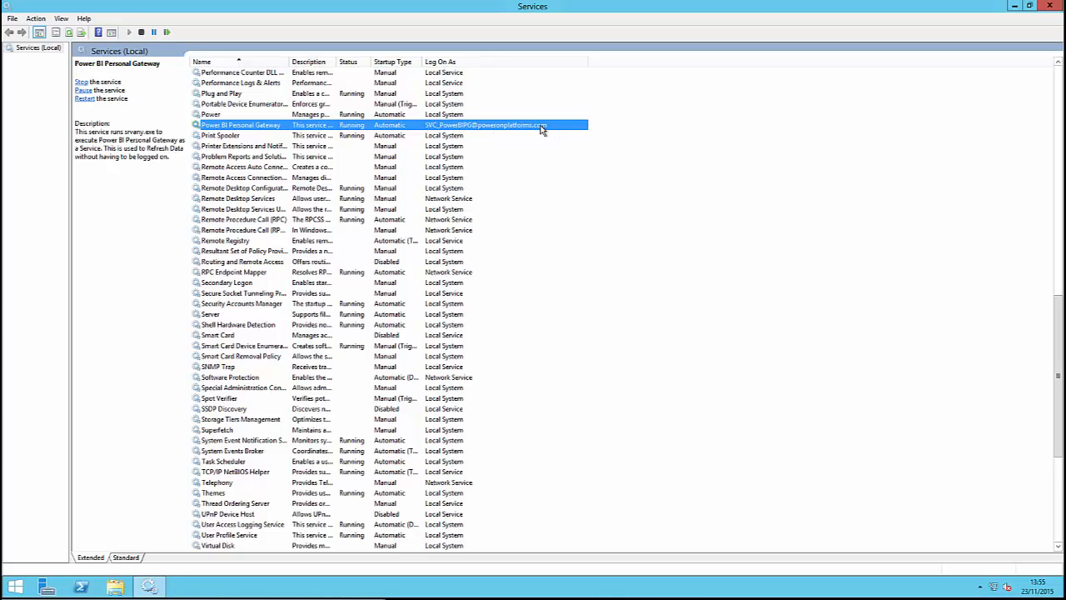
mouse_move(543, 132)
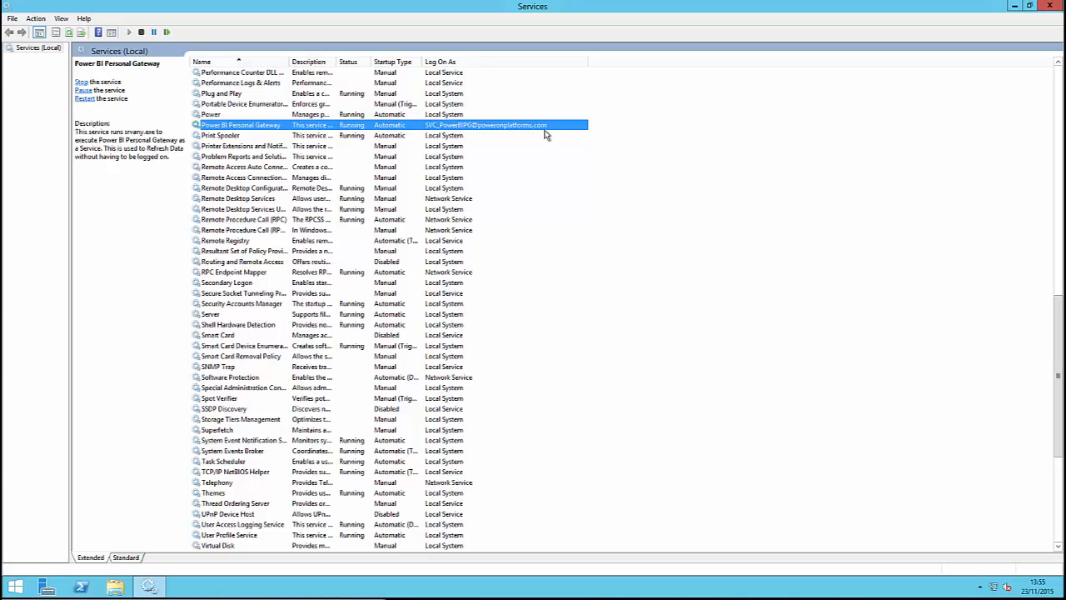
mouse_move(550, 137)
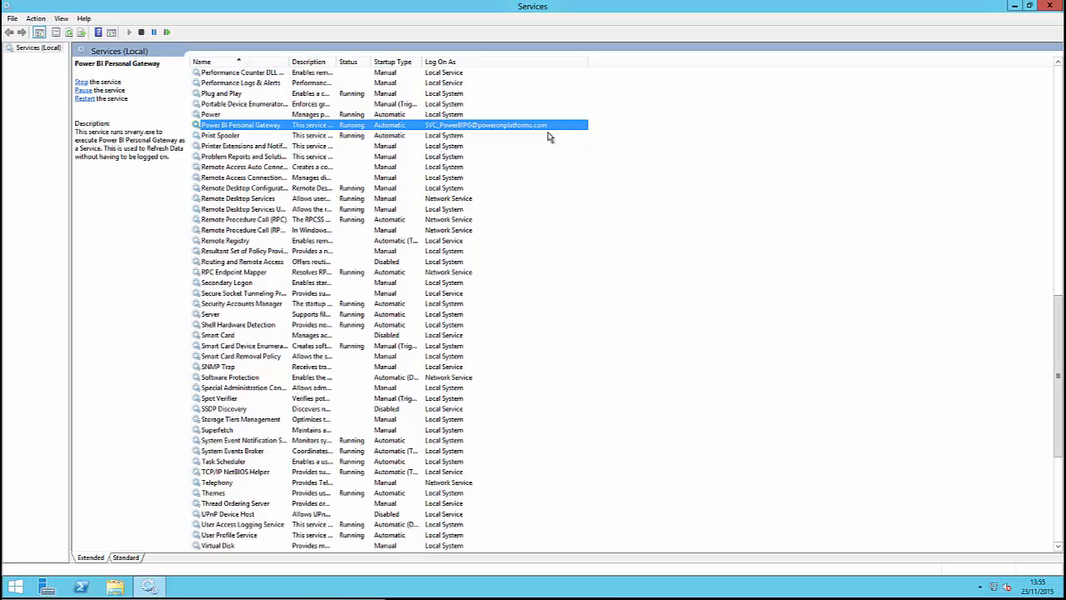
mouse_move(561, 126)
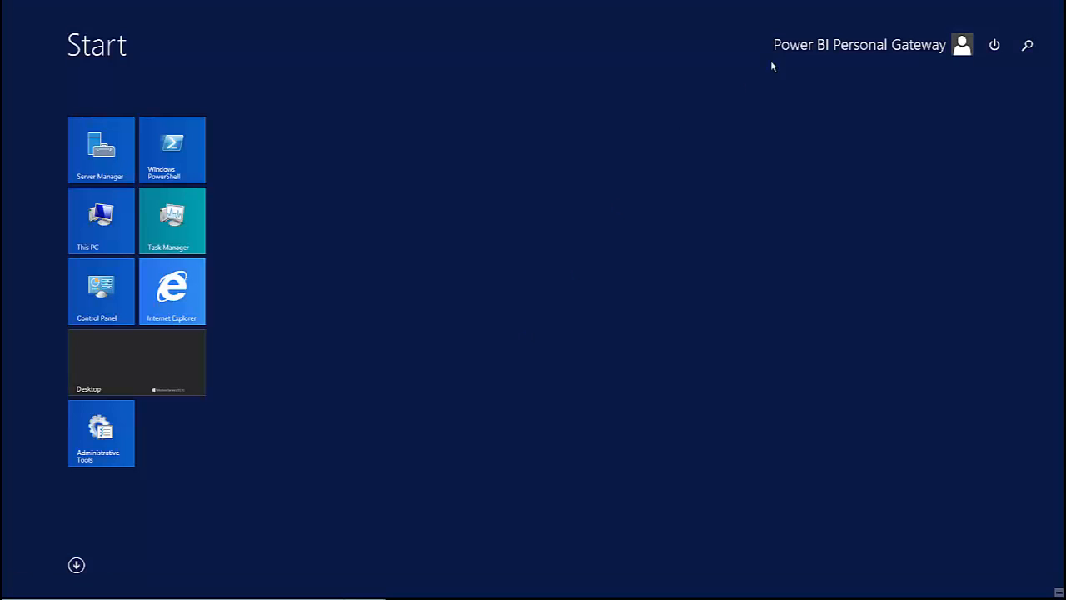
Step: Check the SCSM-Daily Breakdown dataset's refresh status, confirming the last refresh succeeded, and dismiss the panel
click(963, 43)
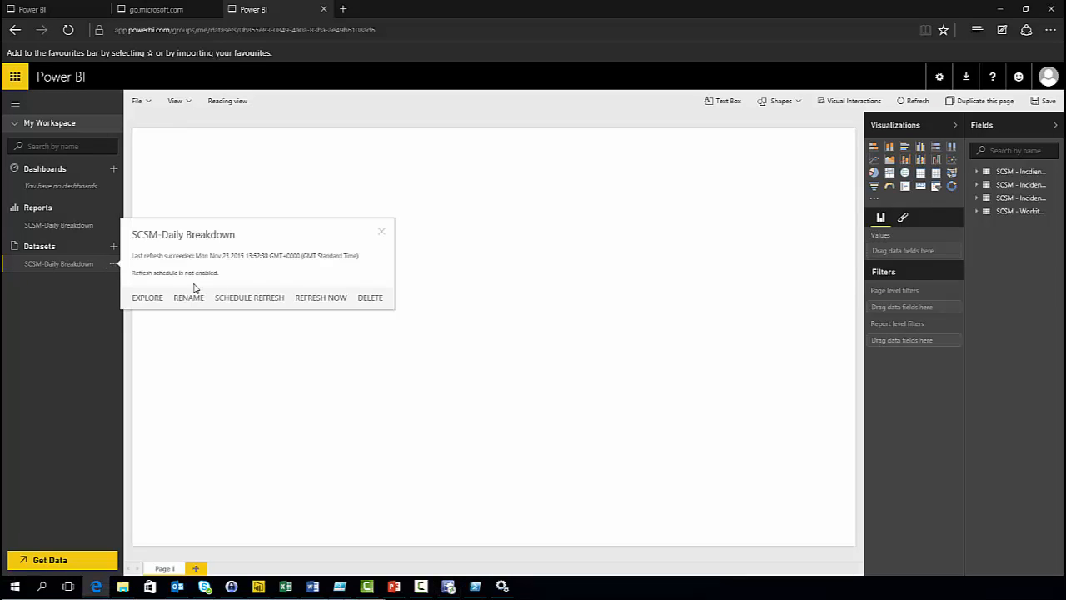
click(382, 229)
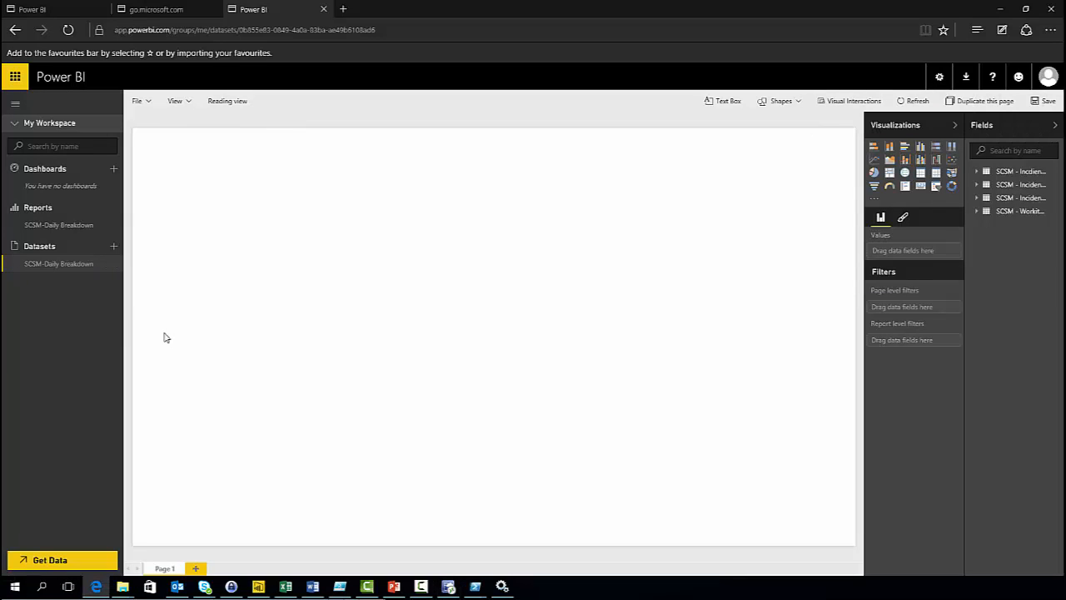
mouse_move(113, 270)
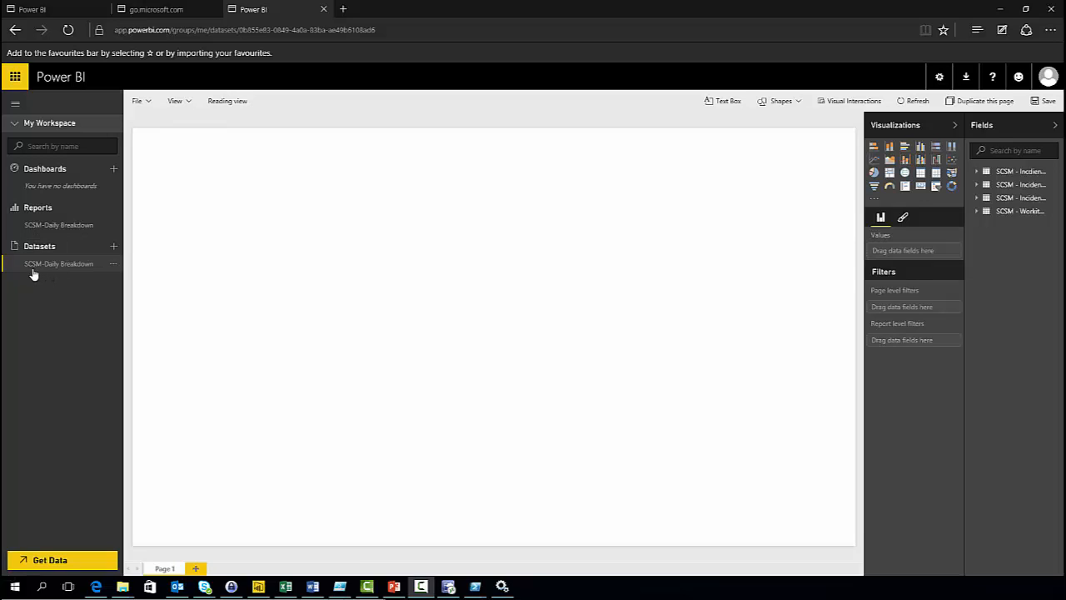
mouse_move(40, 268)
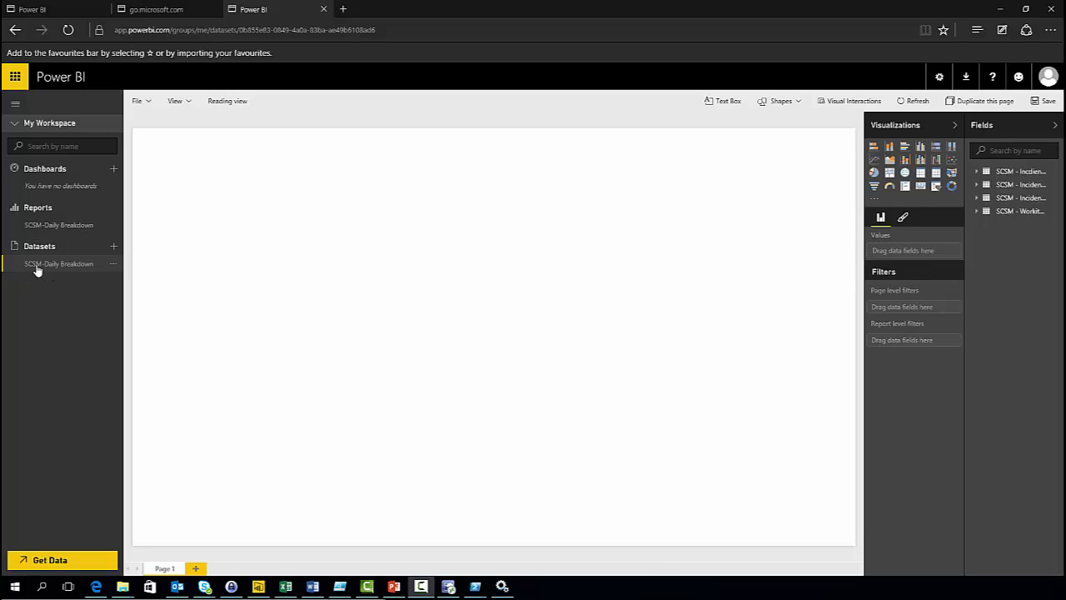
mouse_move(113, 270)
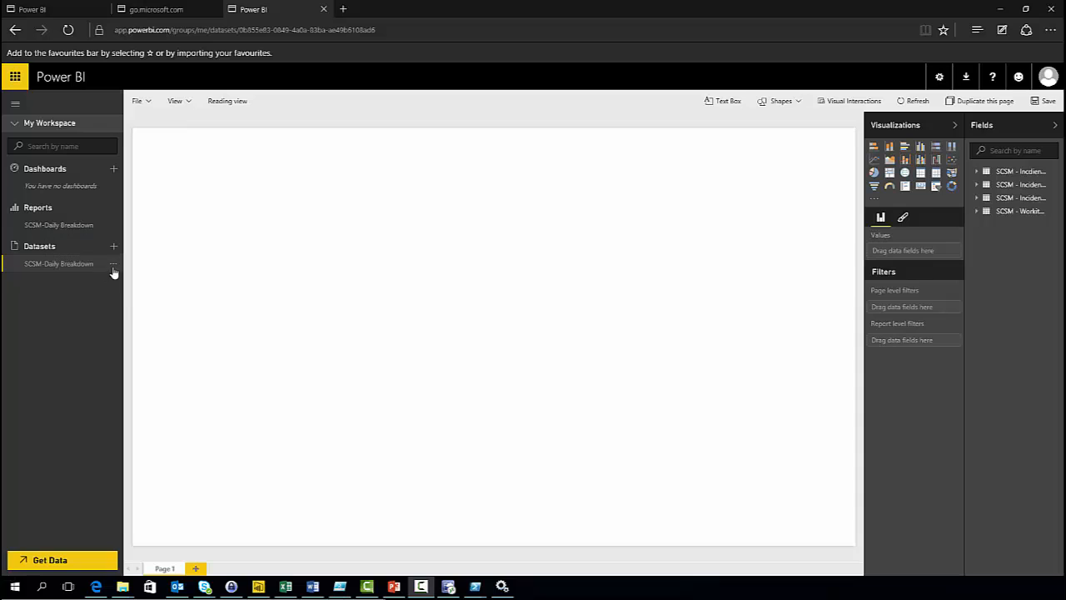
click(113, 263)
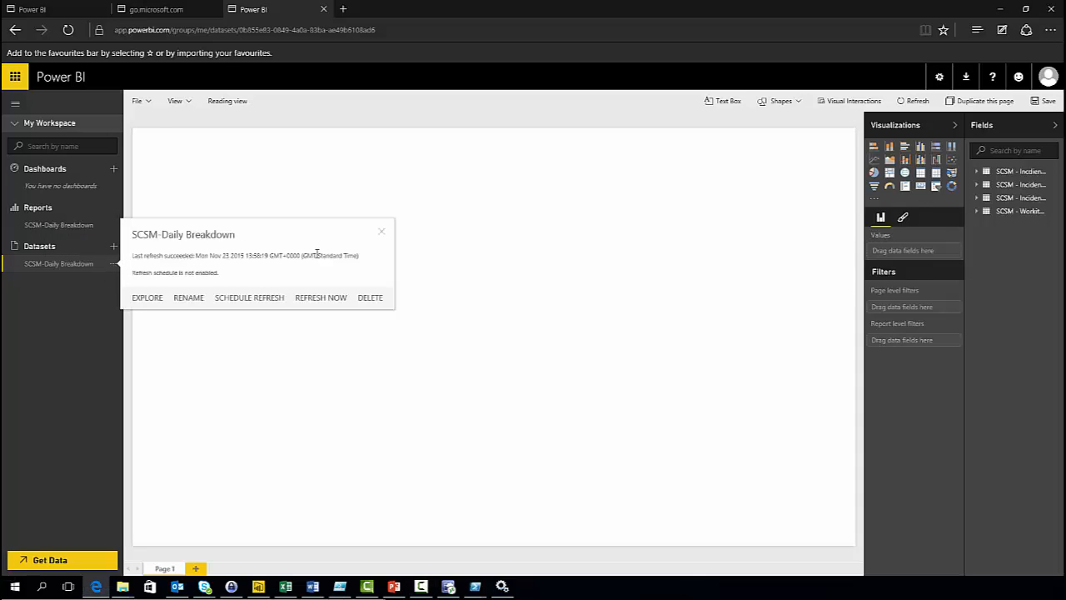
mouse_move(57, 326)
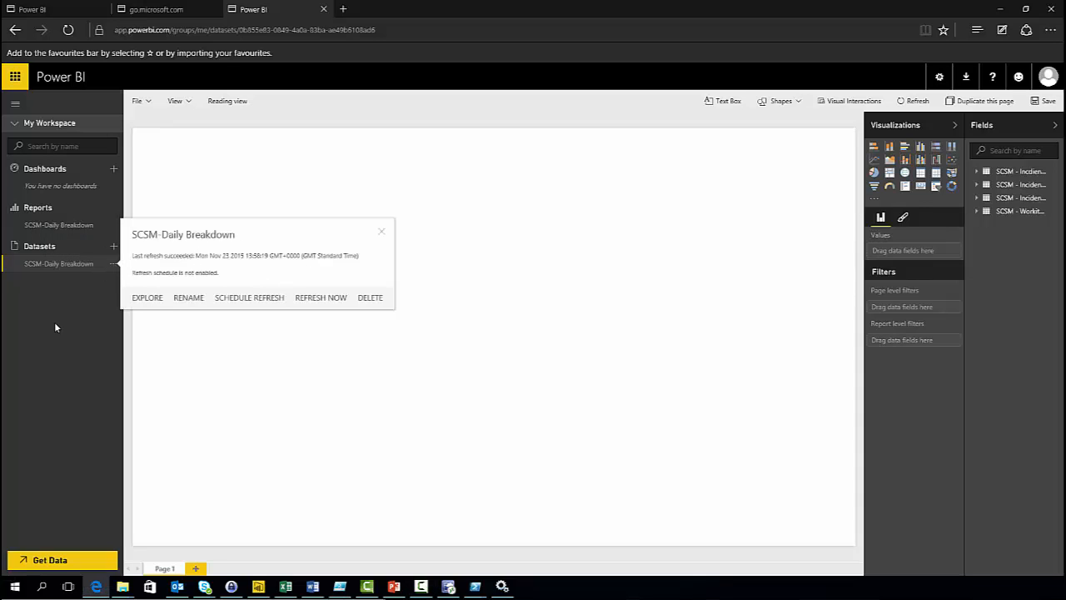
click(380, 232)
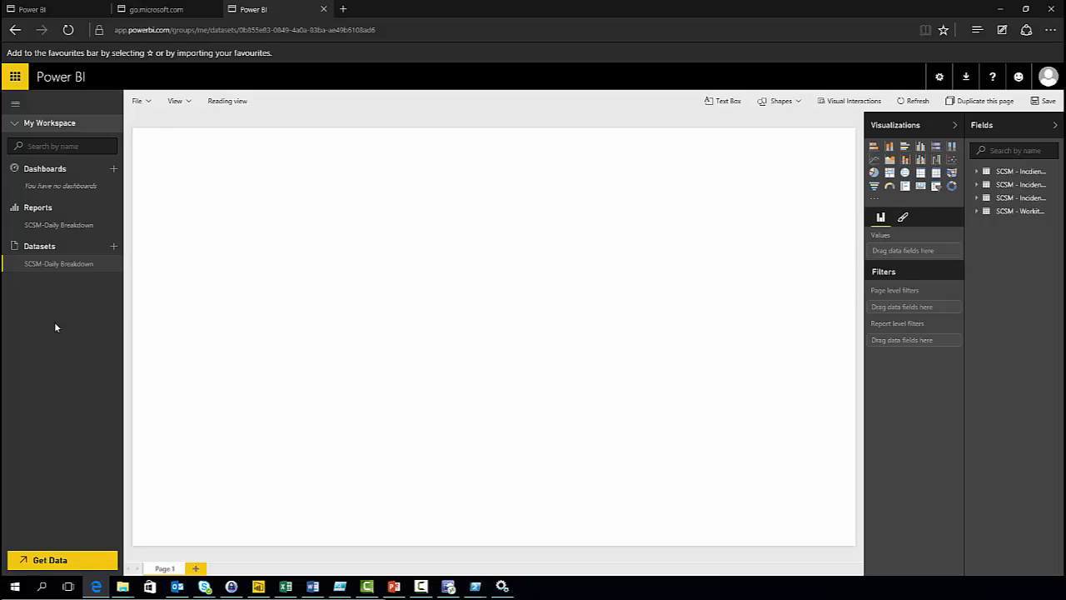